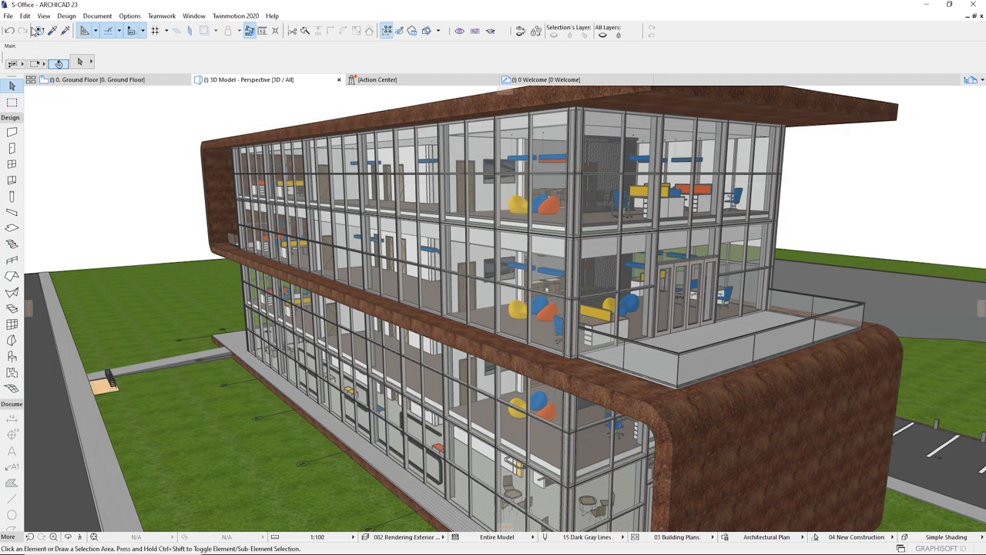
# - Select all 65 doors via a Find & Select criterion Element Type is Door
pyautogui.click(40, 31)
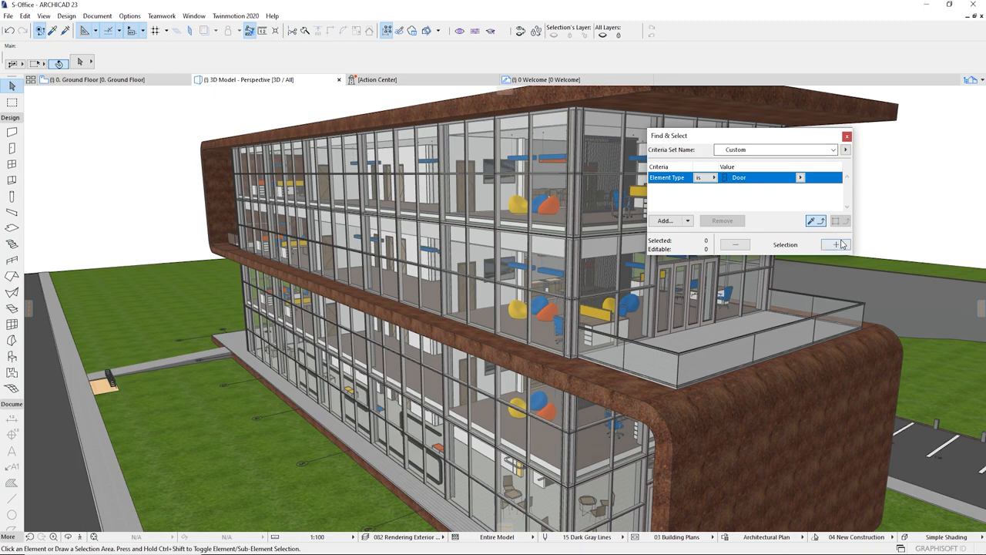
pyautogui.click(835, 244)
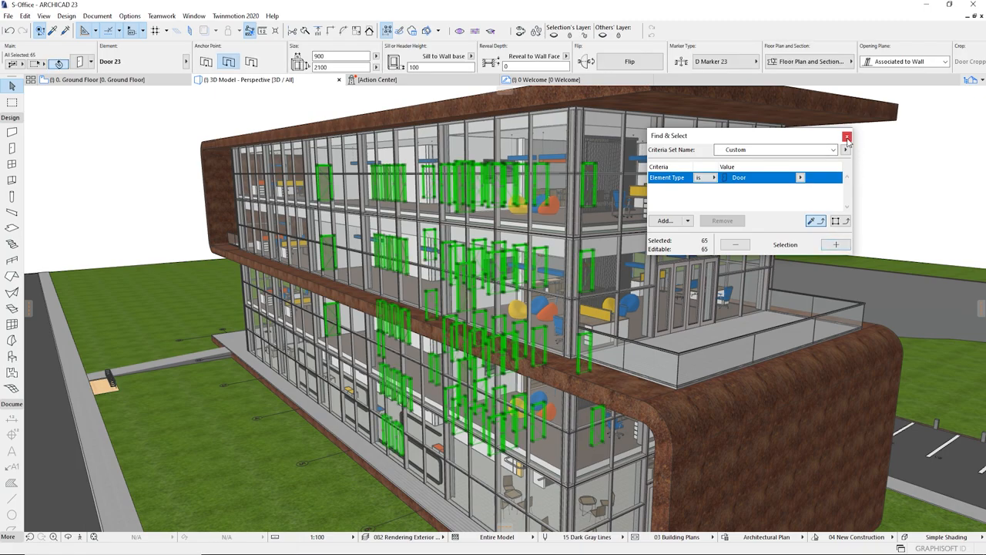
pyautogui.click(848, 136)
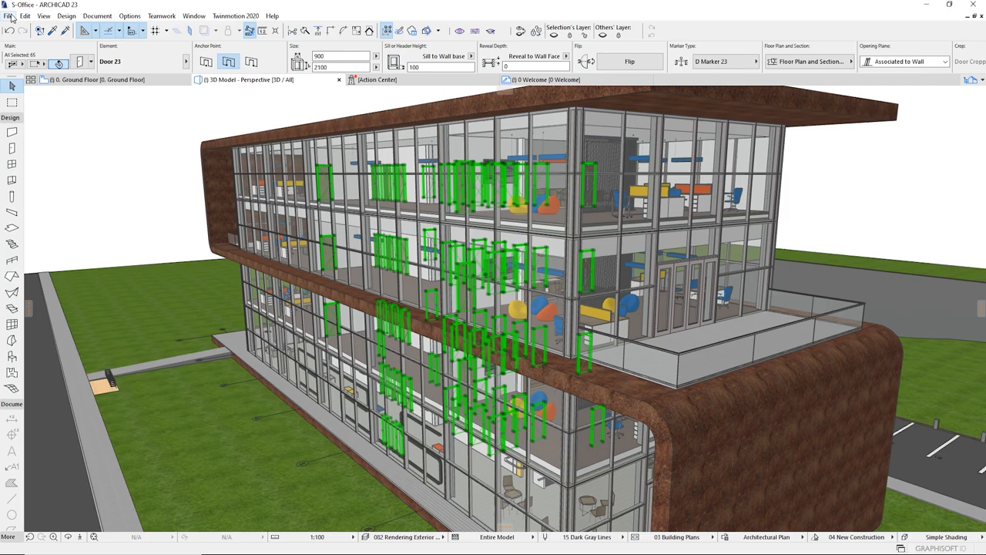
# - Set the Twinmotion export to only the selection with textures embedded in the file
pyautogui.click(11, 15)
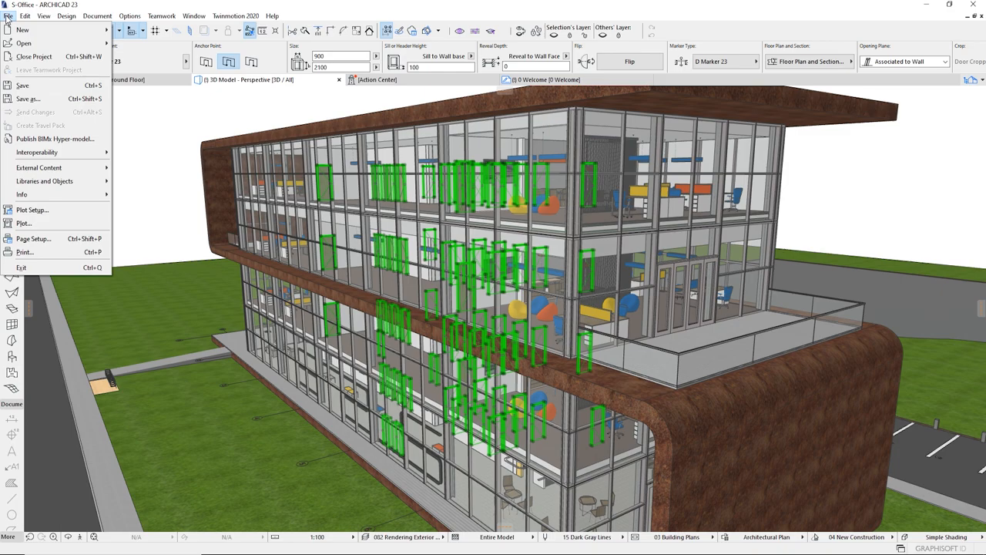
pyautogui.moveTo(41, 99)
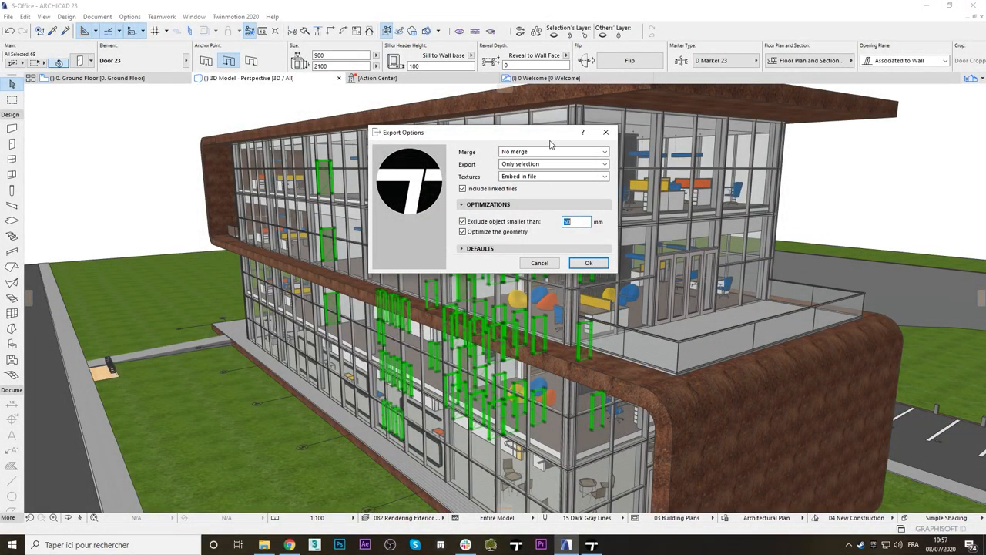
pyautogui.click(552, 151)
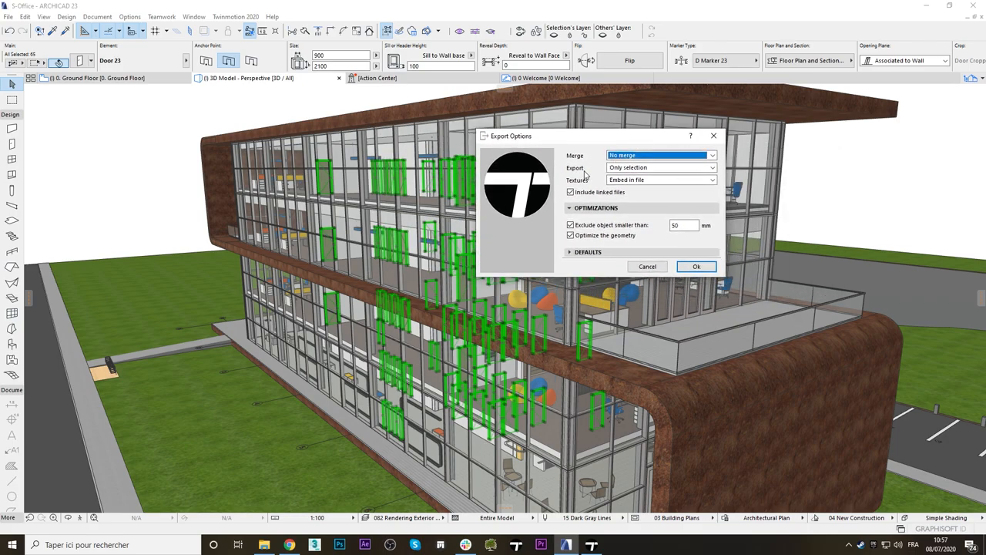
pyautogui.moveTo(629, 167)
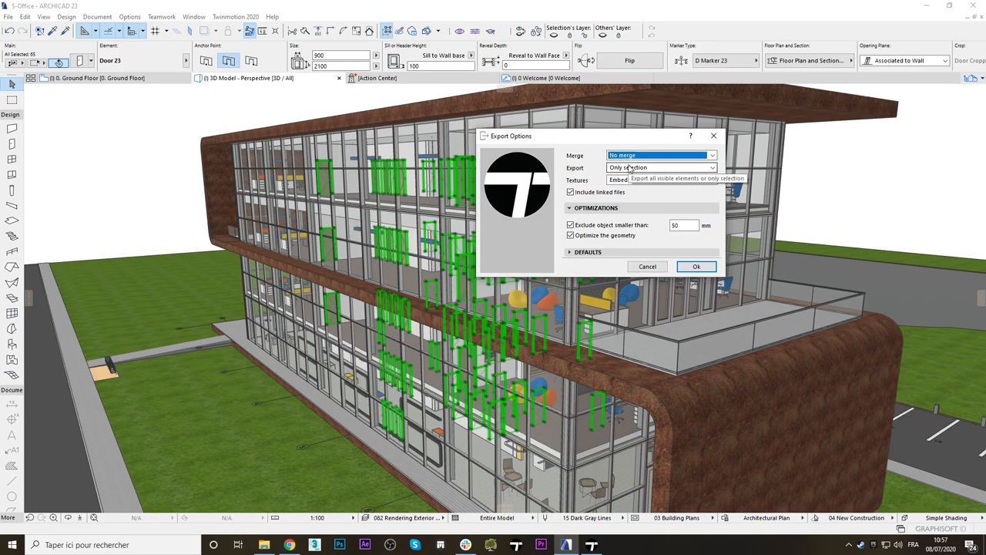
pyautogui.click(697, 265)
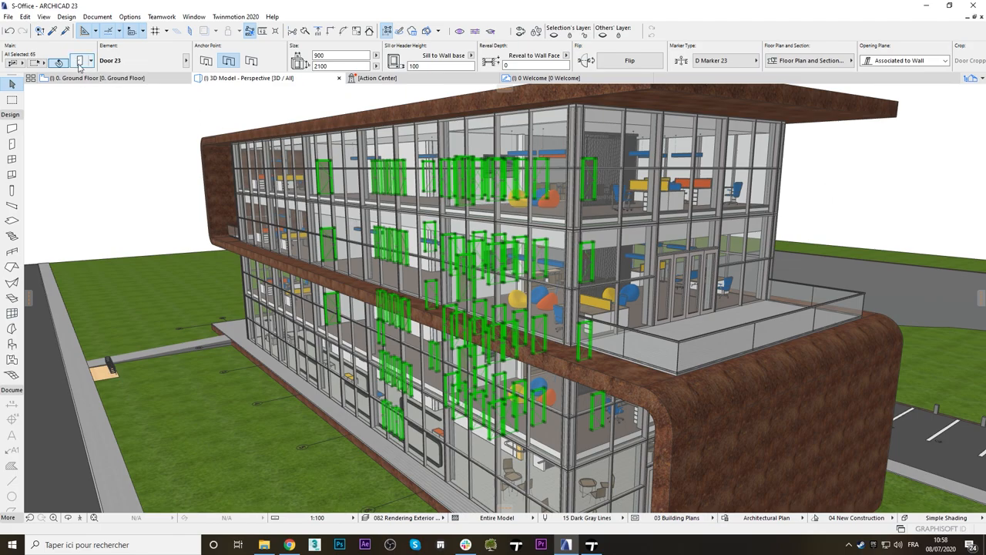
# - Set the selected doors' 3D Detail Level to Off so they vanish from the model
pyautogui.click(80, 62)
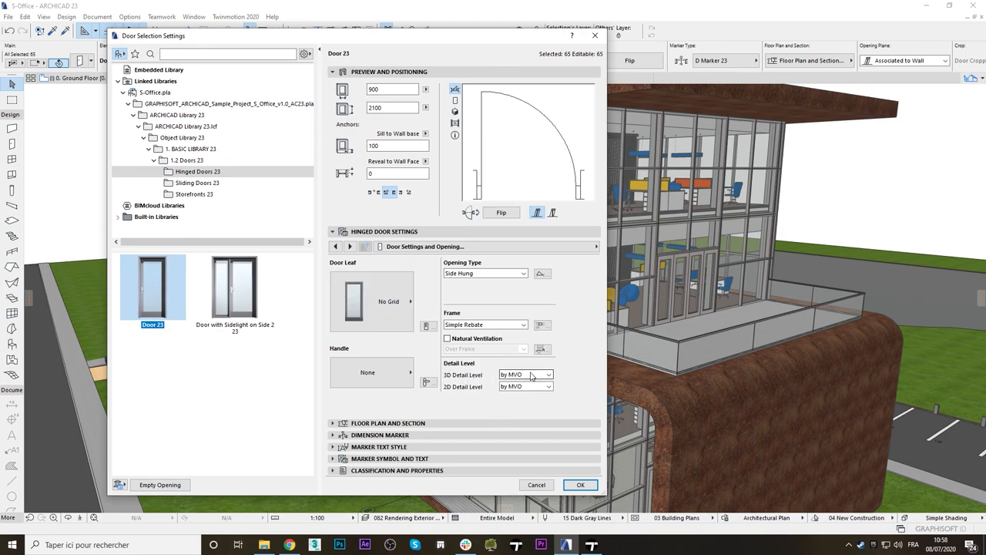
pyautogui.click(525, 374)
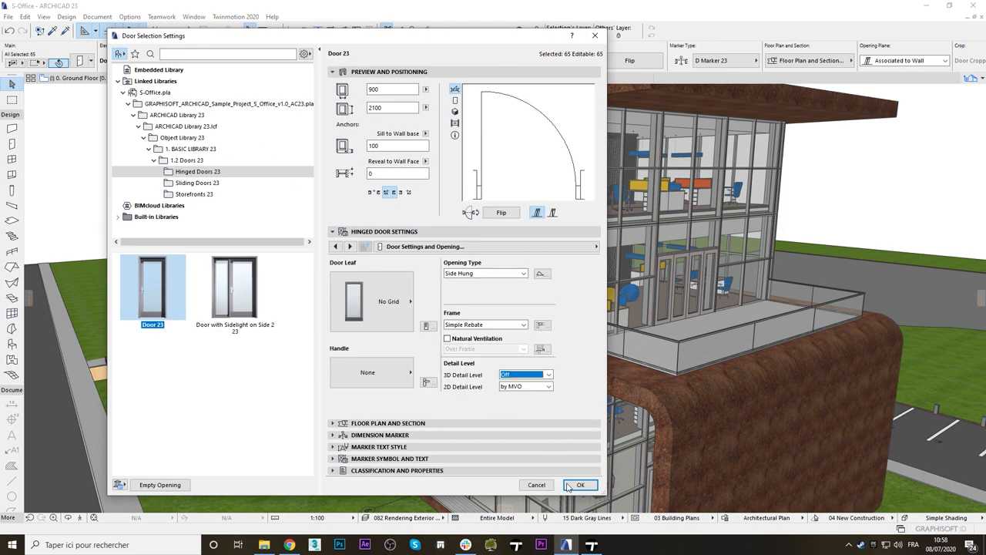
pyautogui.click(581, 484)
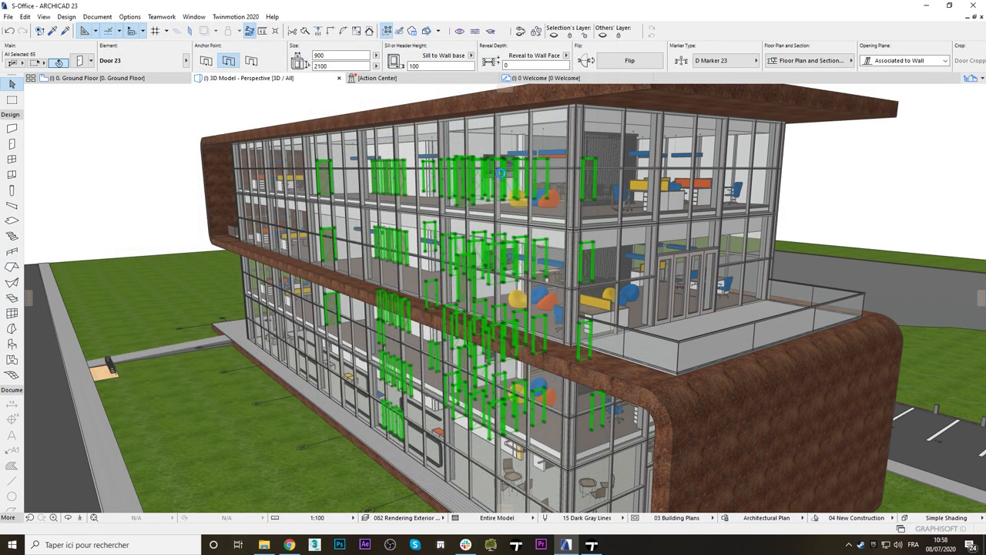
pyautogui.moveTo(453, 206)
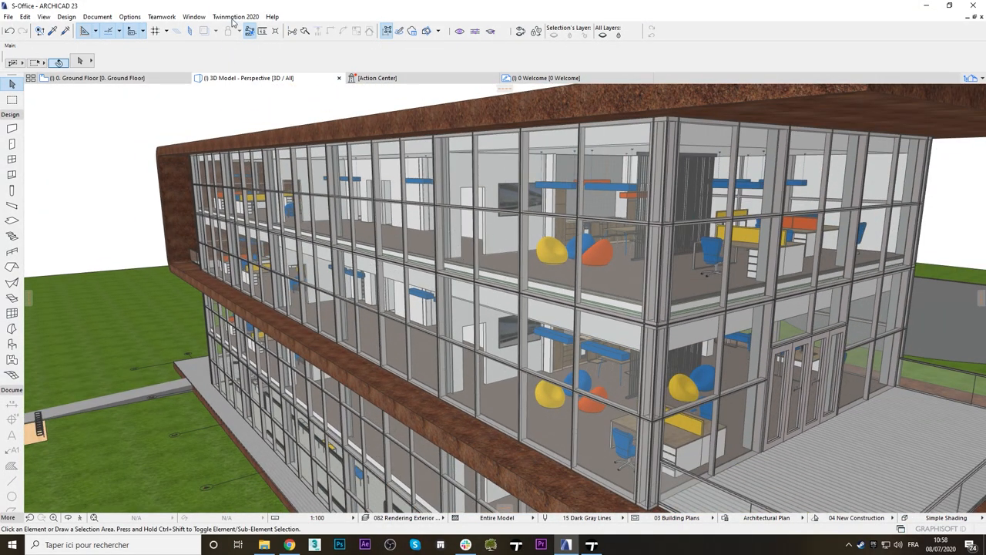
# - Confirm the Twinmotion 2020 Direct Link settings merging by materials
pyautogui.click(234, 15)
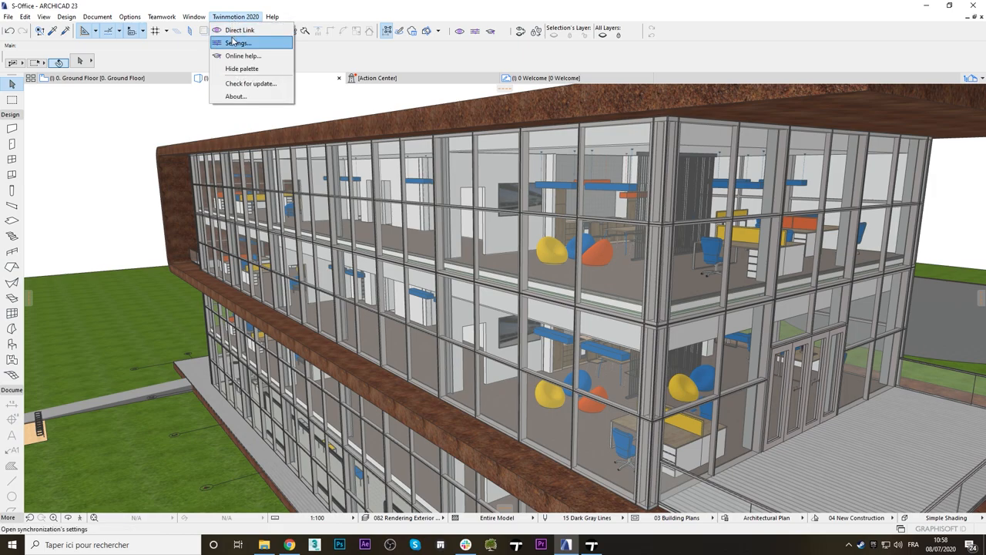
pyautogui.click(237, 43)
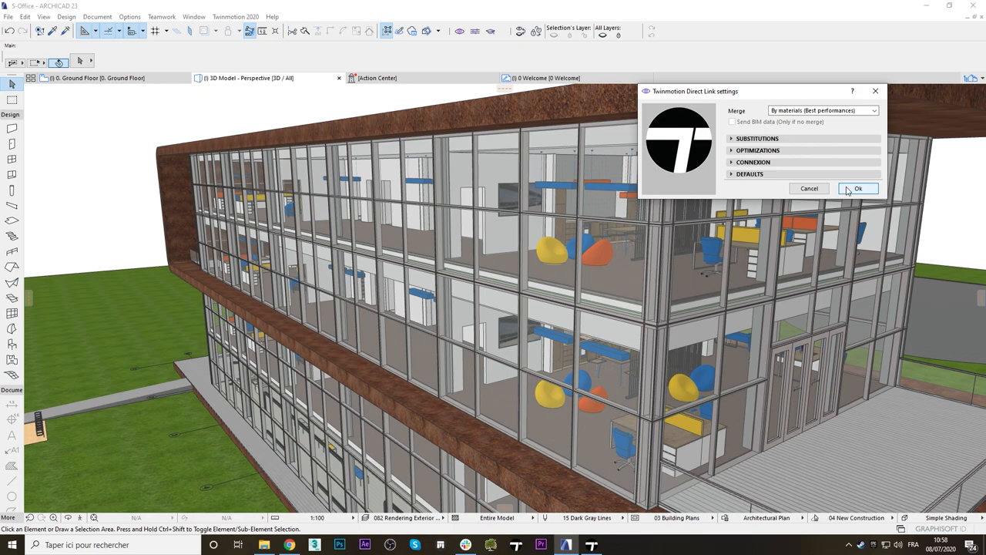
pyautogui.click(857, 188)
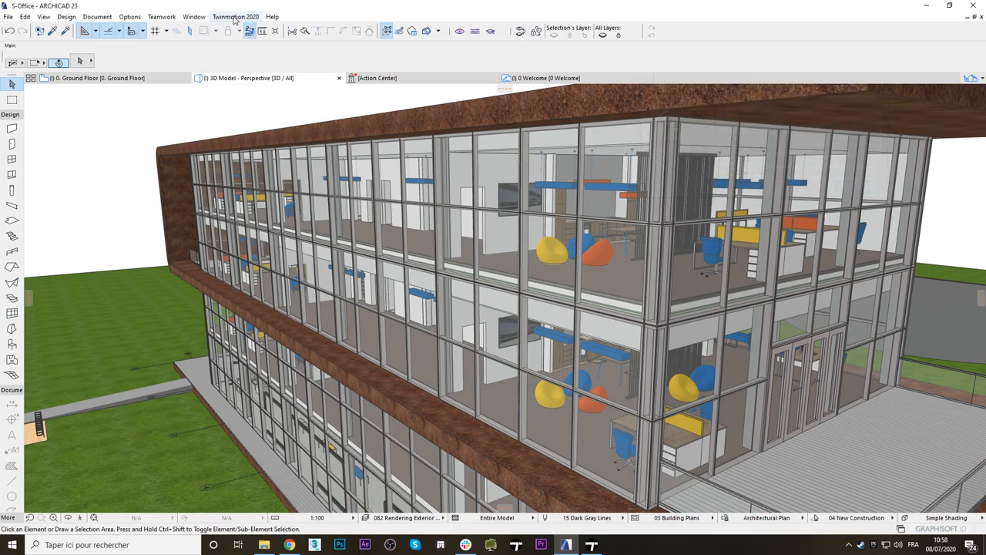
# - Send the office model through Direct Link into a new Twinmotion project
pyautogui.click(236, 15)
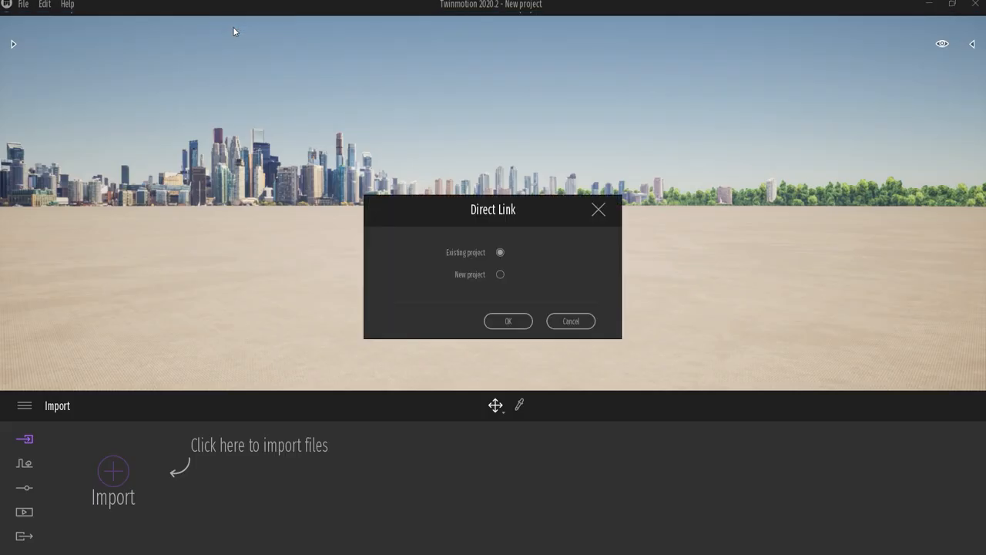
pyautogui.click(500, 275)
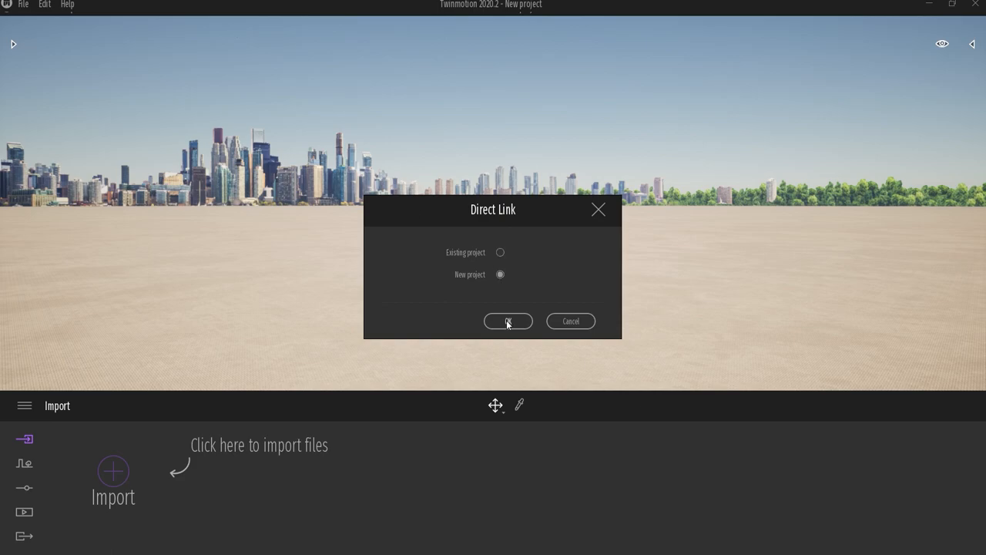
pyautogui.click(509, 322)
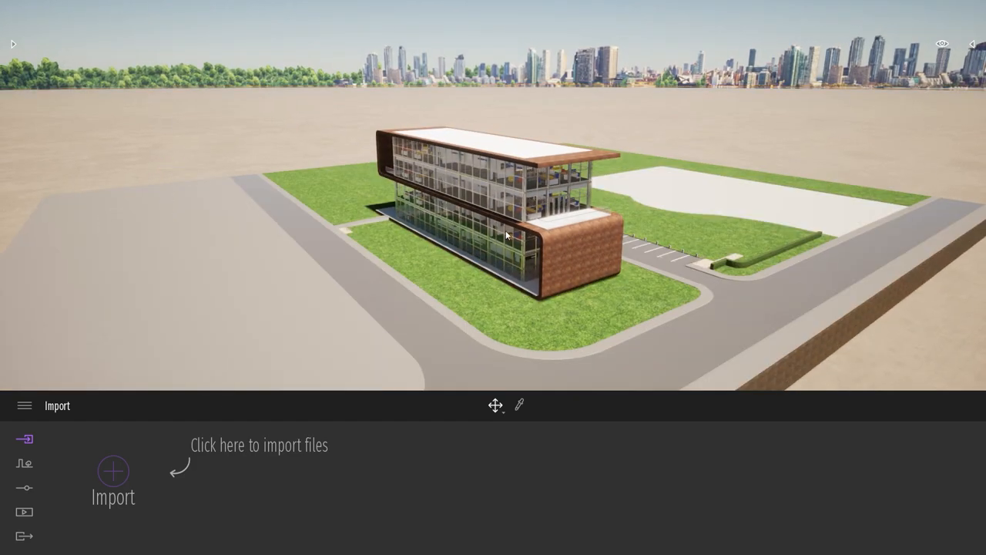
# - Import the exported FBX context file as additional geometry
pyautogui.click(115, 475)
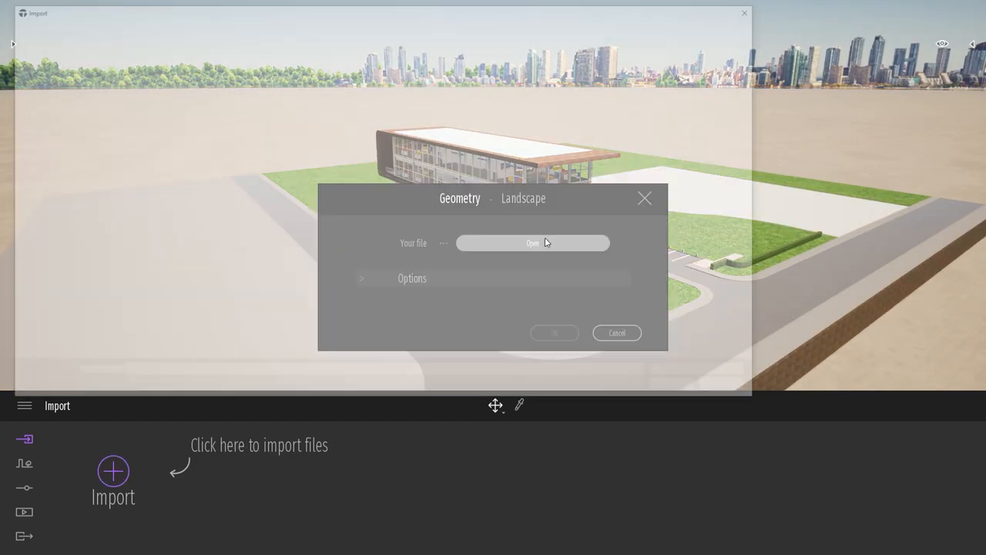
pyautogui.click(533, 244)
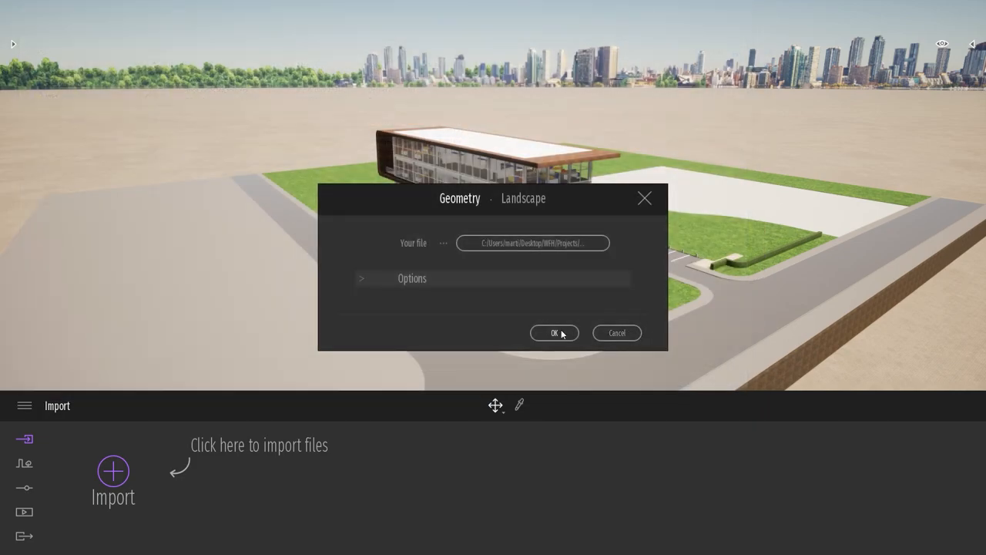
pyautogui.click(555, 332)
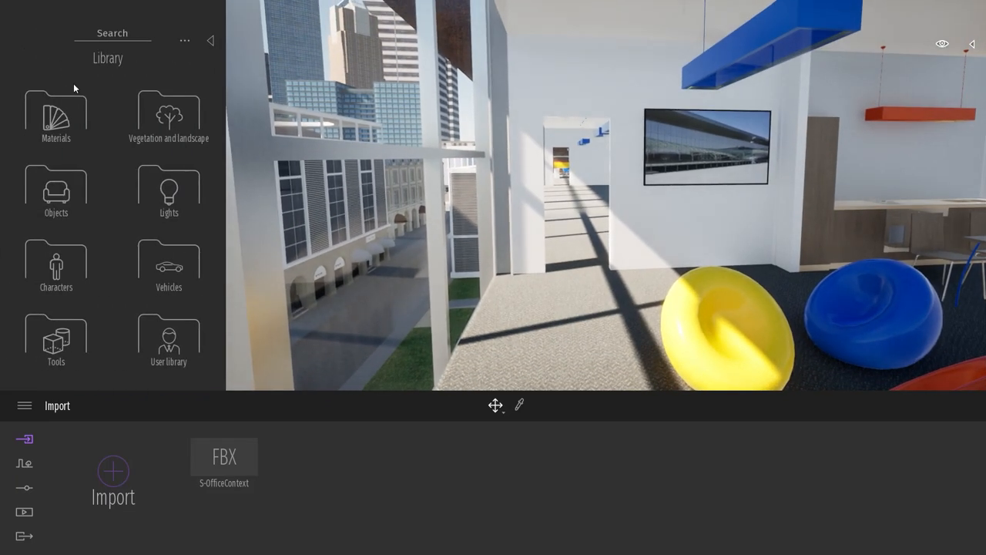
# - Place Simple Rotating 01 from Library > Objects > Doors > Rotating doors on the corridor wall
pyautogui.click(55, 188)
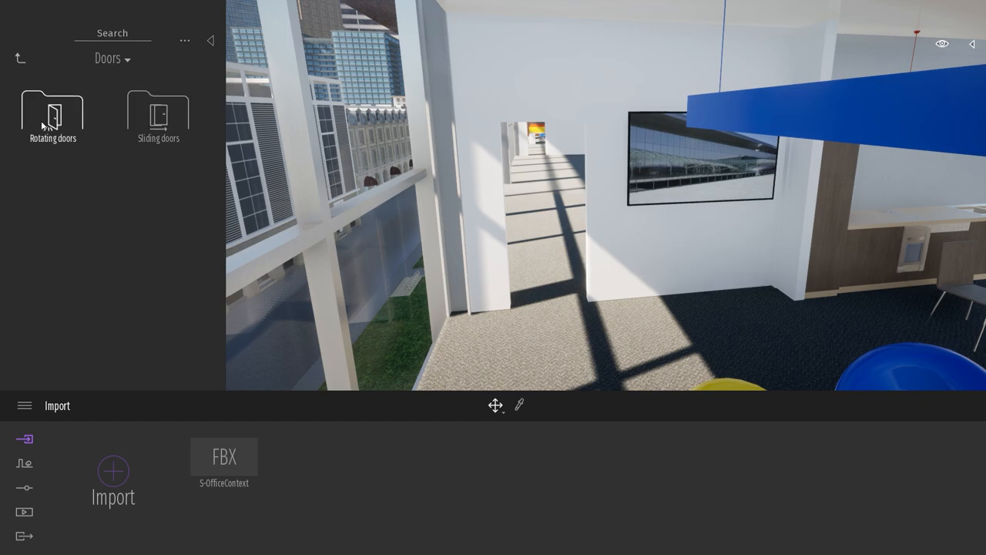
pyautogui.click(53, 116)
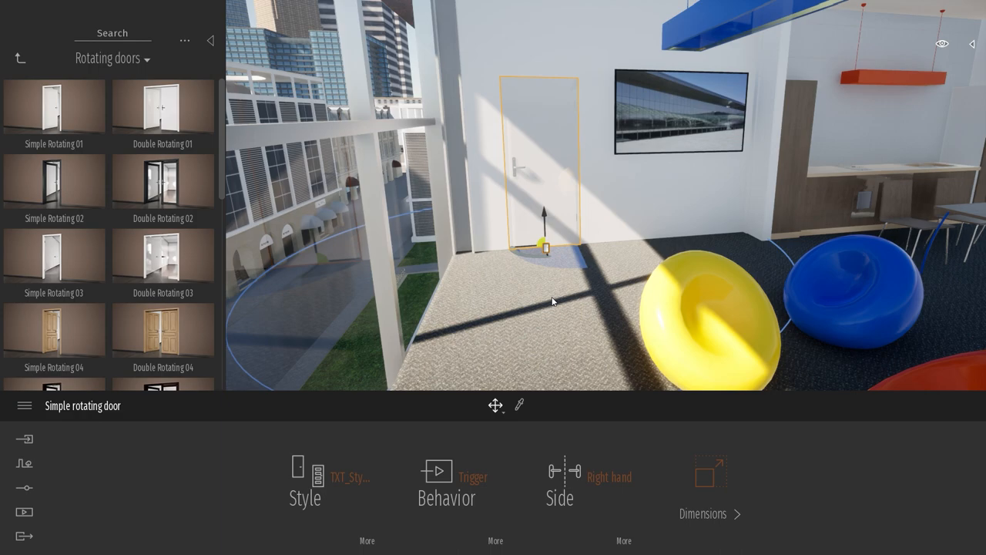
# - Switch the placed door to the first style, a dark wooden door with glass panels
pyautogui.click(317, 478)
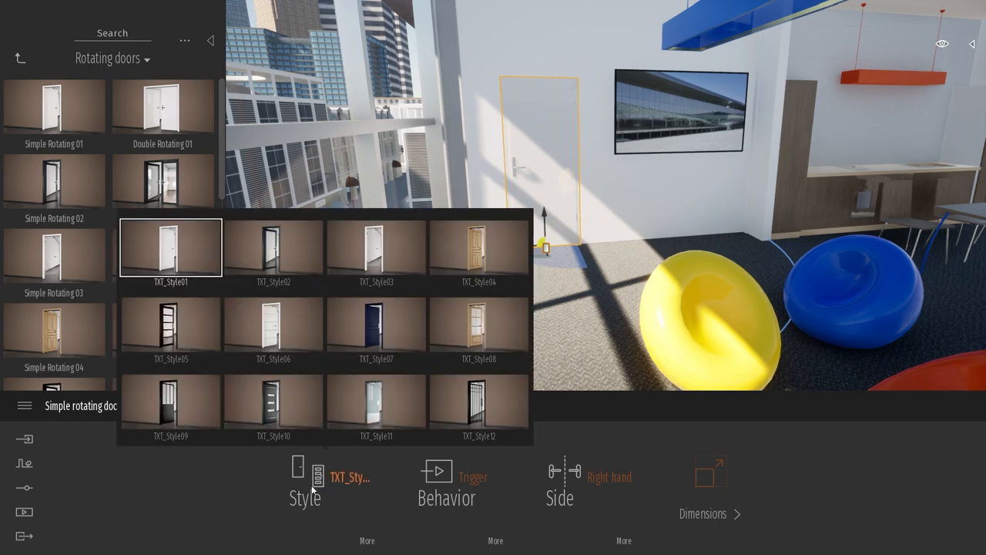
pyautogui.click(54, 107)
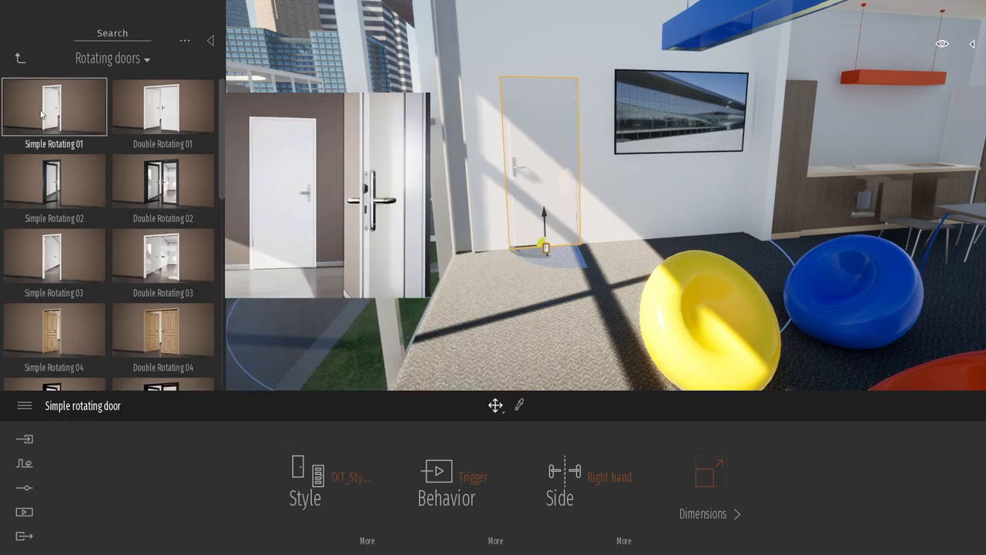
pyautogui.click(305, 480)
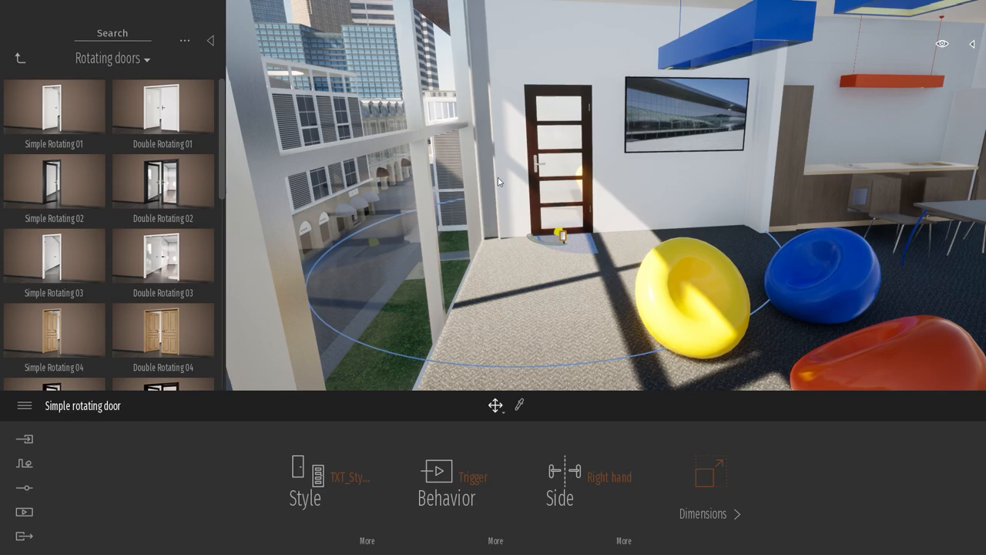
pyautogui.moveTo(713, 219)
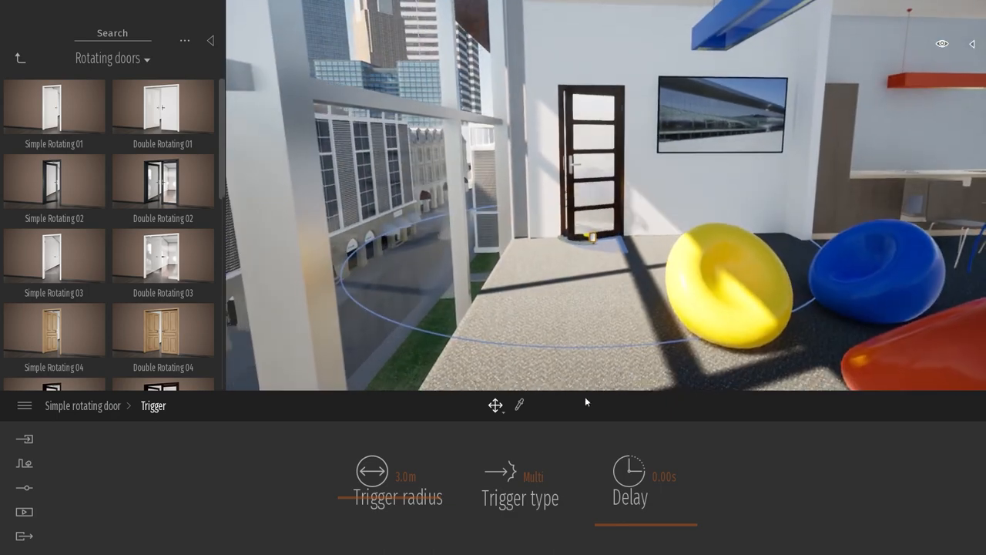
# - Set the door animation to open inward at a 90° angle after reviewing trigger types
pyautogui.moveTo(342, 512); pyautogui.dragTo(378, 512)
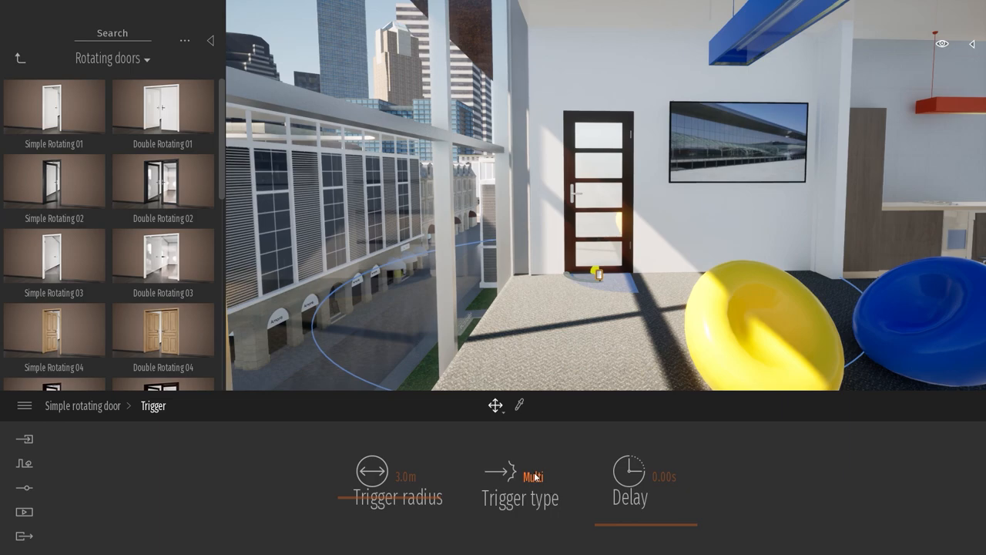
pyautogui.click(521, 476)
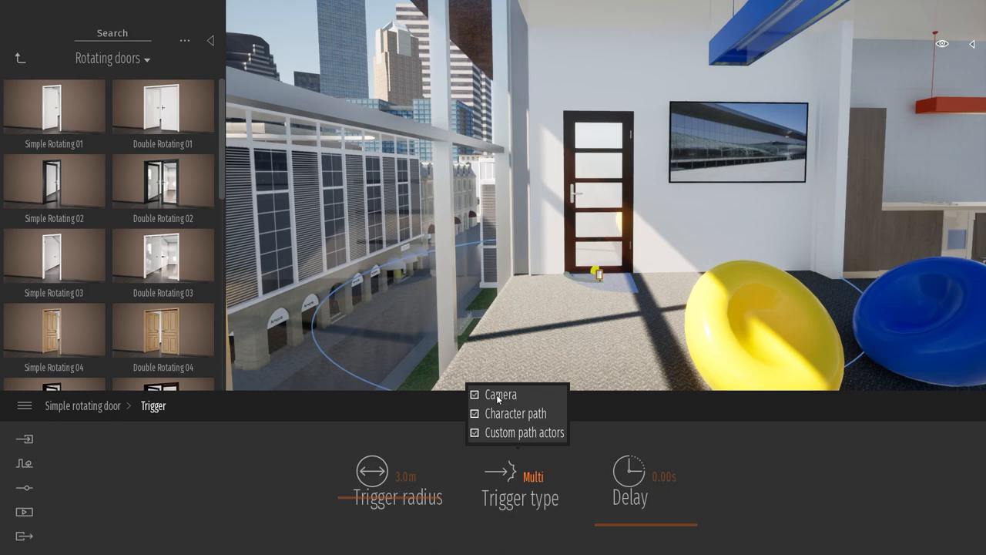
pyautogui.moveTo(504, 416)
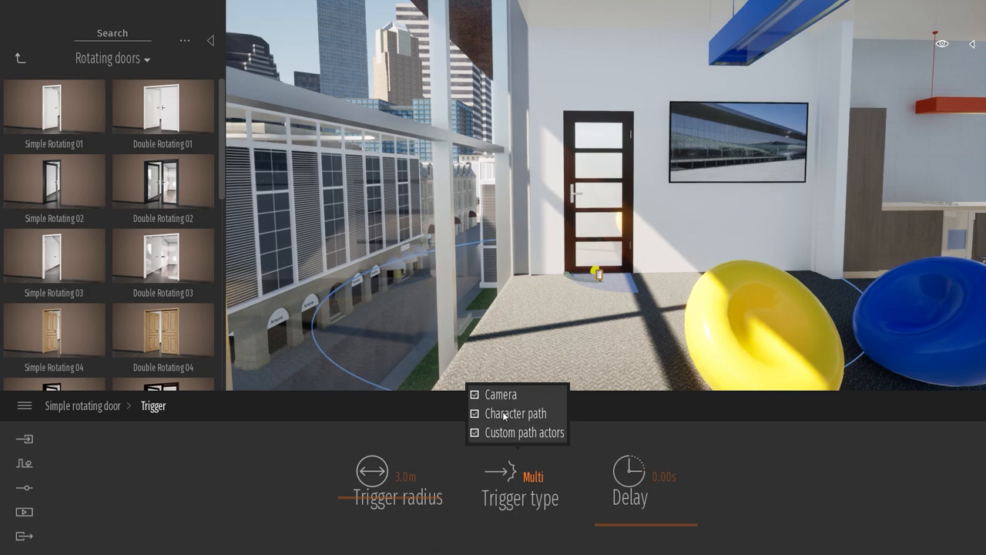
pyautogui.moveTo(507, 434)
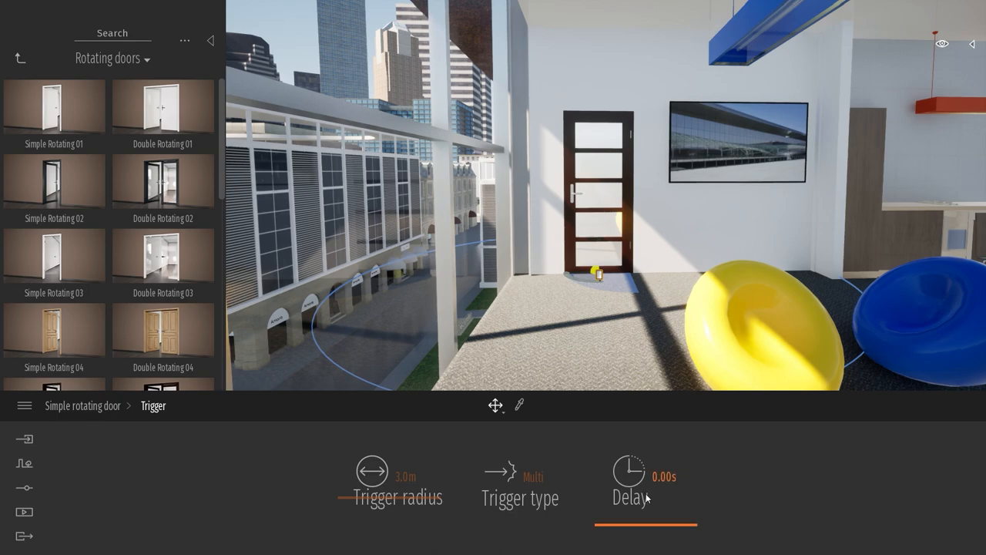
pyautogui.moveTo(645, 496)
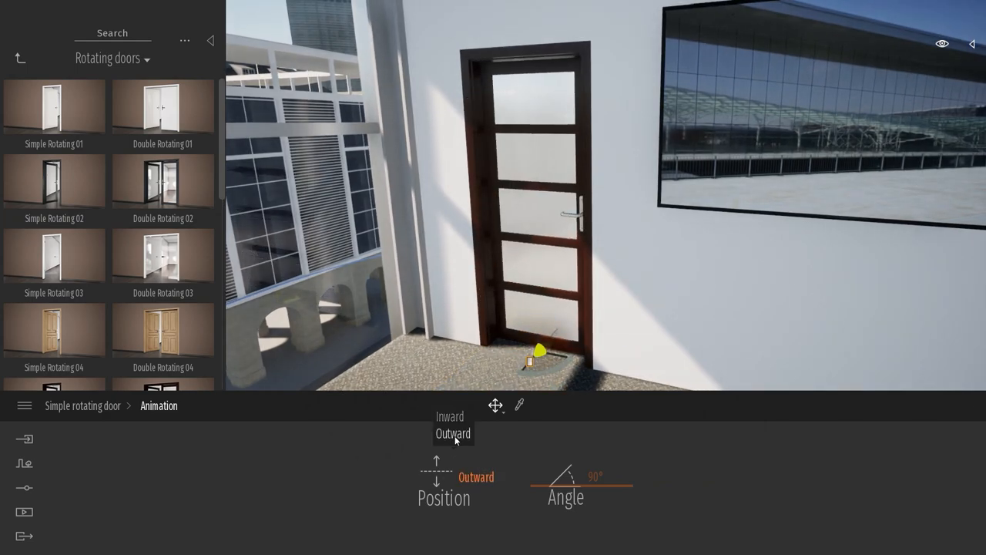
pyautogui.click(453, 433)
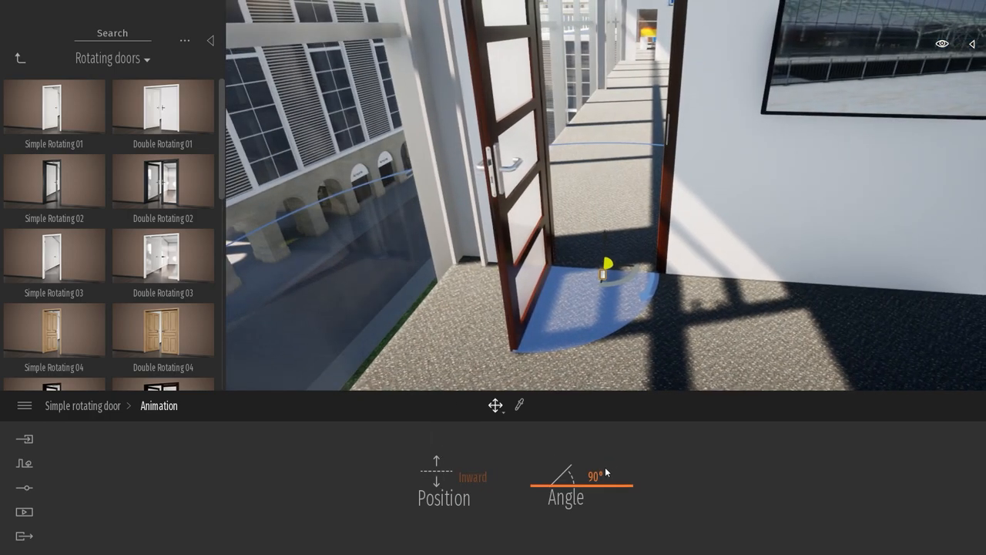
pyautogui.moveTo(604, 472); pyautogui.dragTo(570, 447)
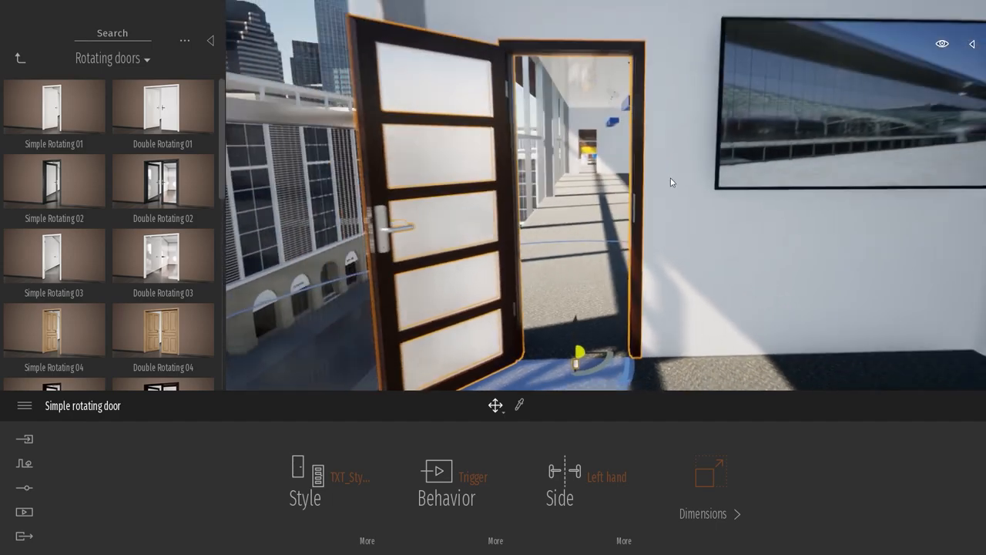
# - Adjust the door's framing proportions, bringing the bottom rail to about 9%
pyautogui.click(702, 478)
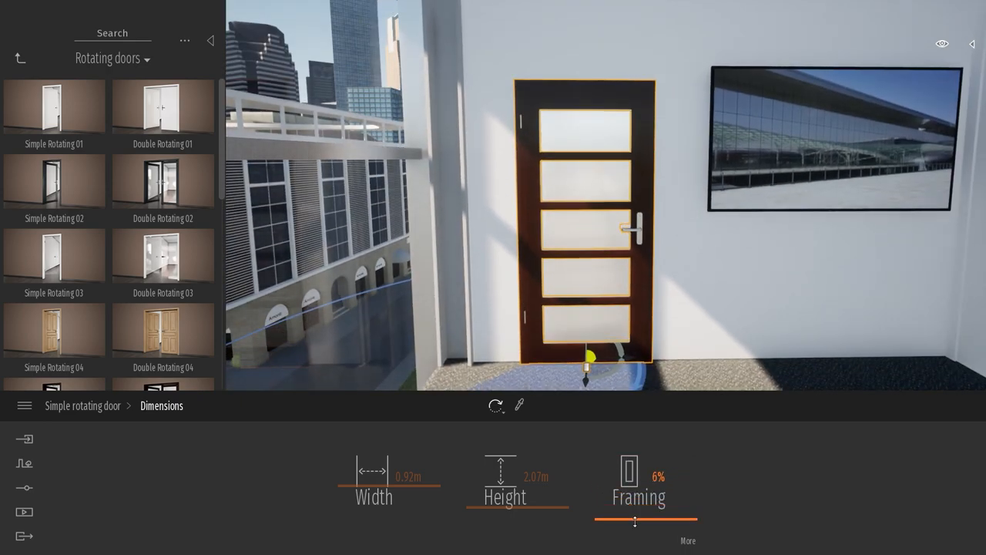
pyautogui.click(638, 497)
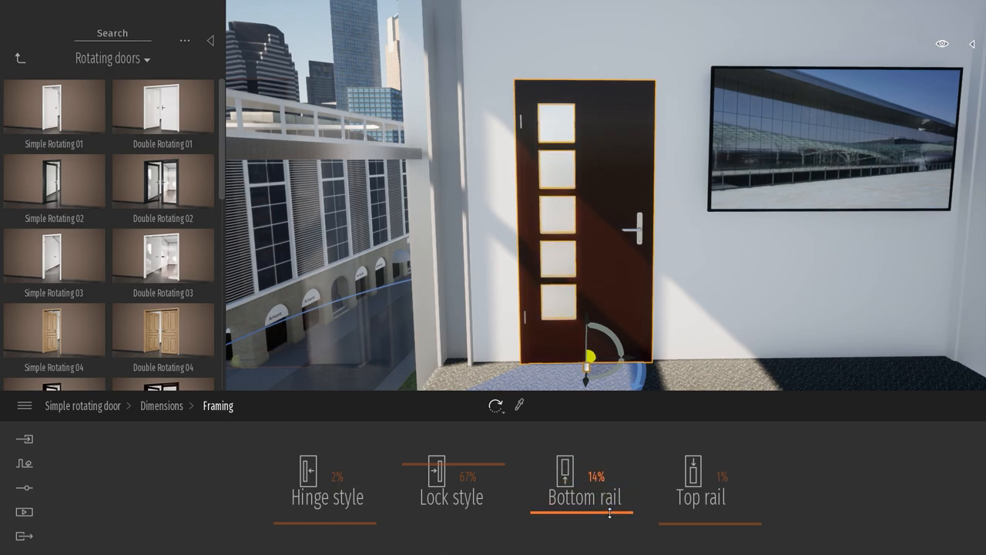
pyautogui.moveTo(608, 514); pyautogui.dragTo(619, 514)
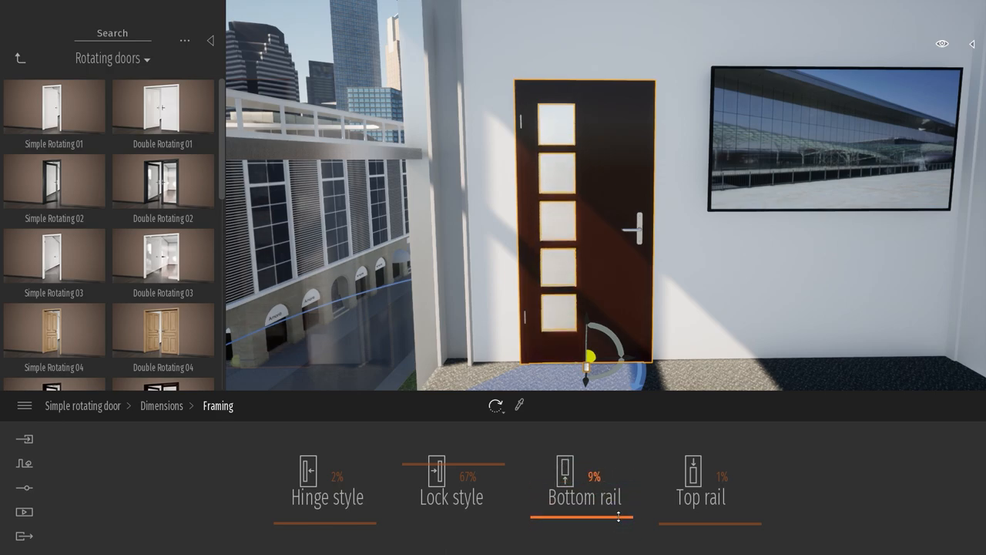
pyautogui.moveTo(316, 516); pyautogui.dragTo(339, 516)
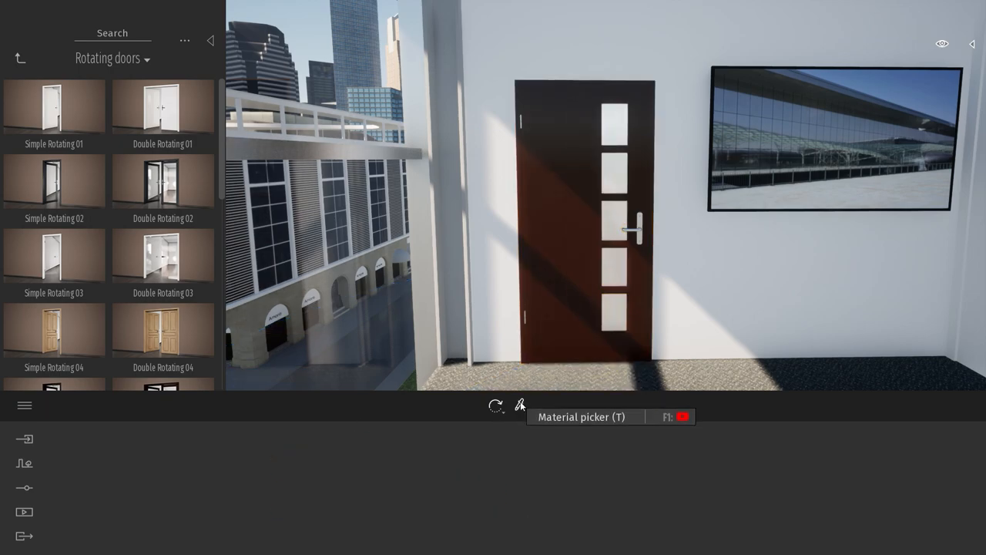
# - Darken the door panel's brown material to a near-black brown in the colour picker
pyautogui.click(385, 481)
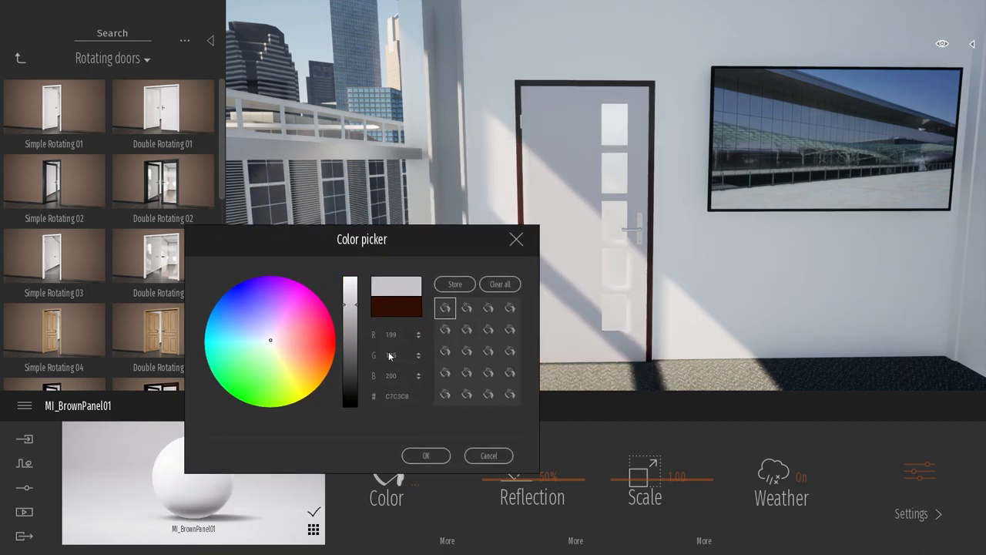
pyautogui.moveTo(349, 292); pyautogui.dragTo(363, 398)
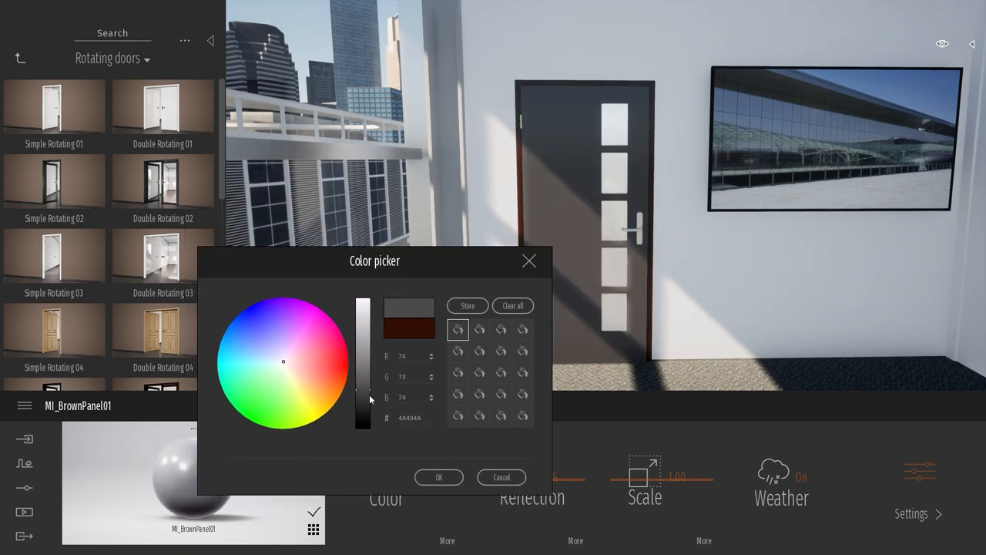
pyautogui.click(438, 477)
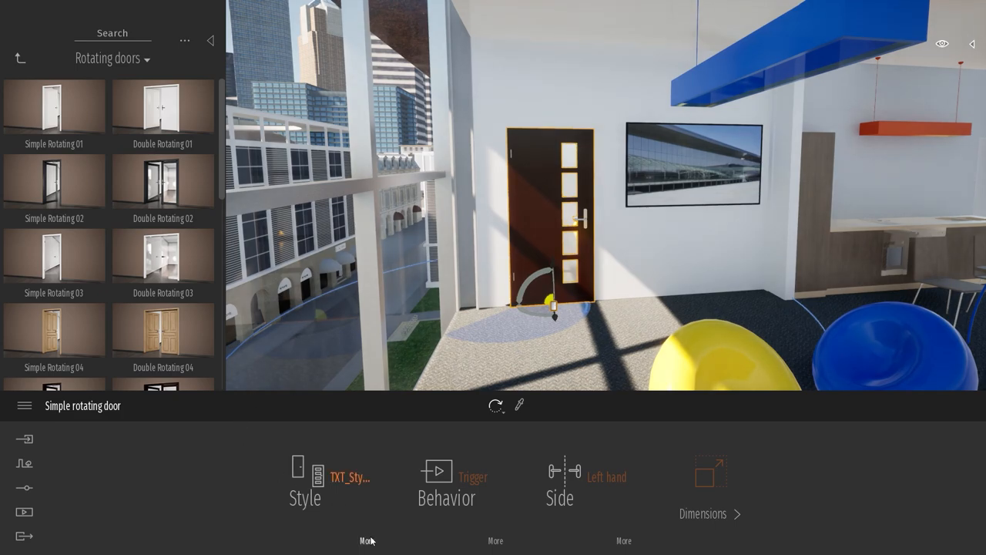
# - Give the door a long vertical bar handle, keeping its hinges on
pyautogui.click(305, 486)
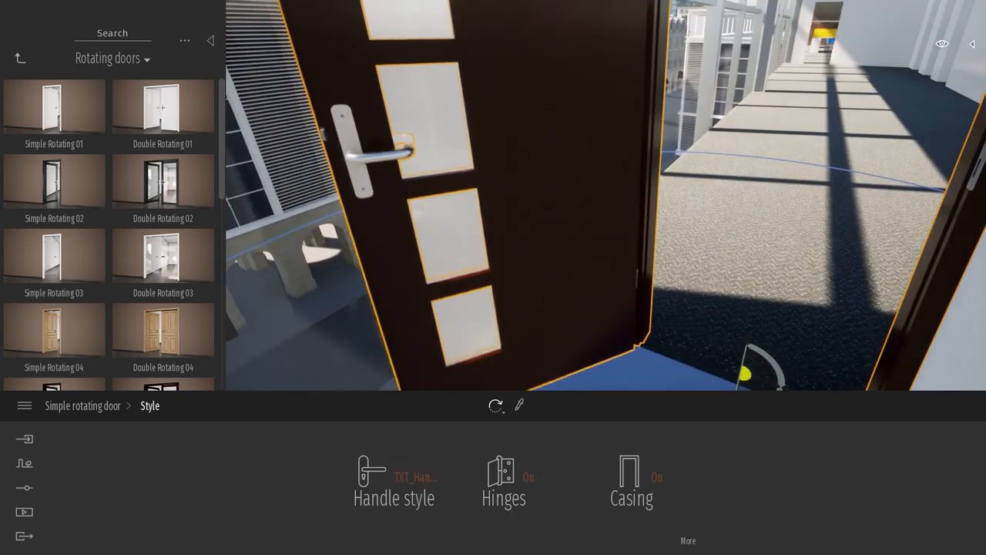
pyautogui.click(394, 481)
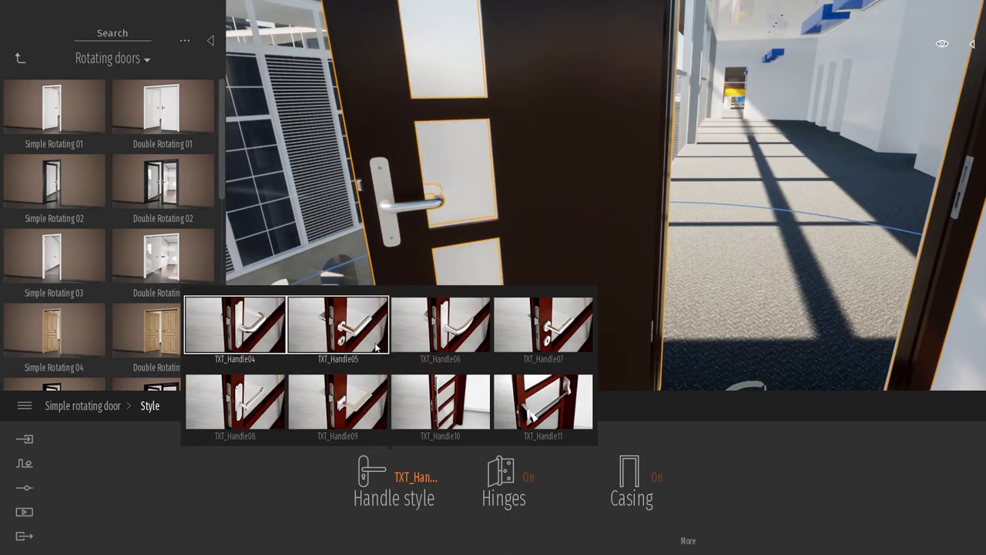
pyautogui.click(440, 400)
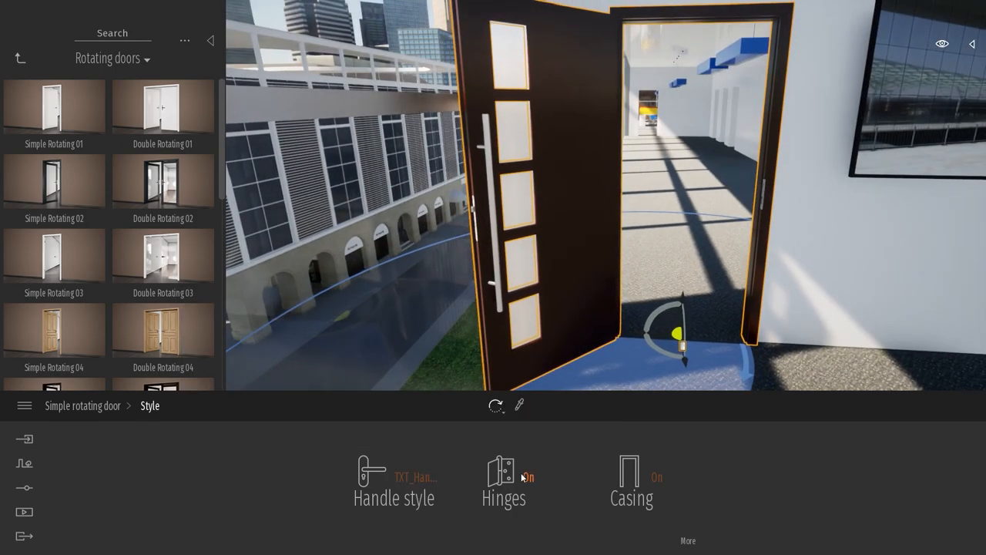
pyautogui.click(527, 477)
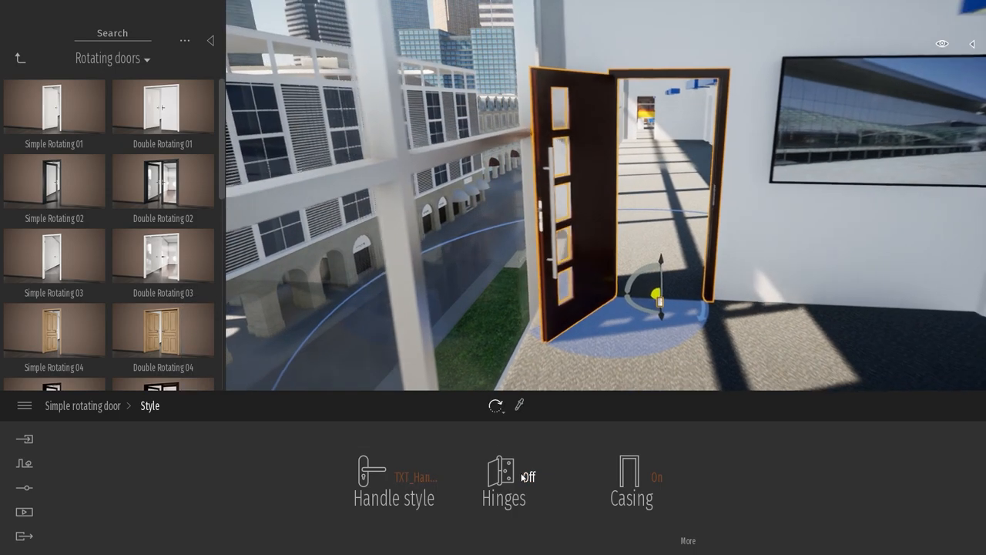
pyautogui.click(503, 481)
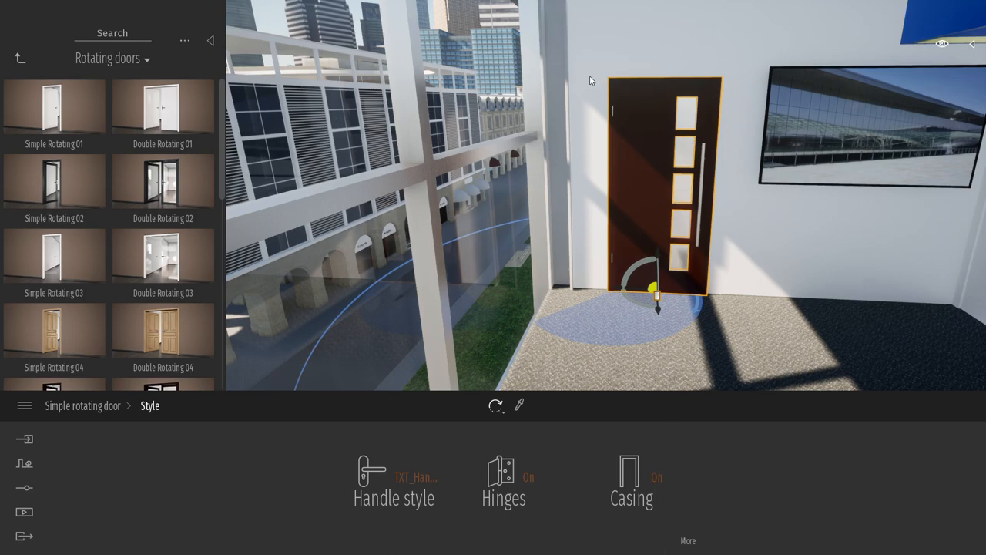
pyautogui.moveTo(620, 83)
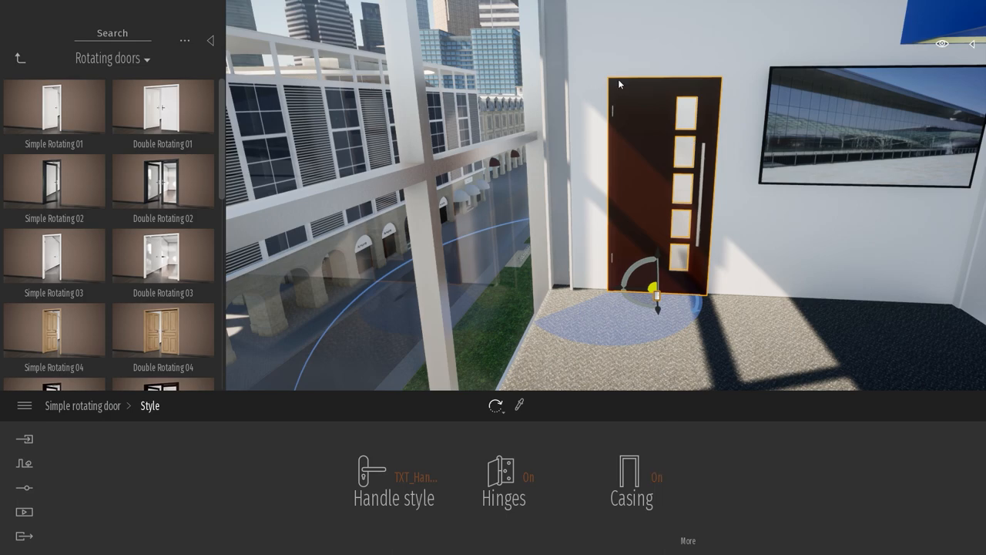
# - Switch the door's casing off and return to its main settings
pyautogui.click(632, 478)
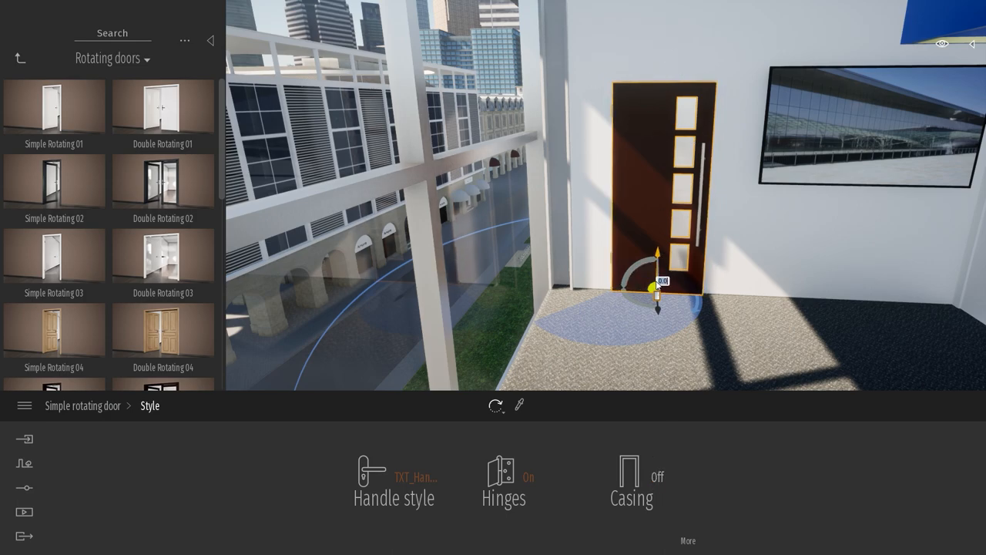
pyautogui.click(632, 481)
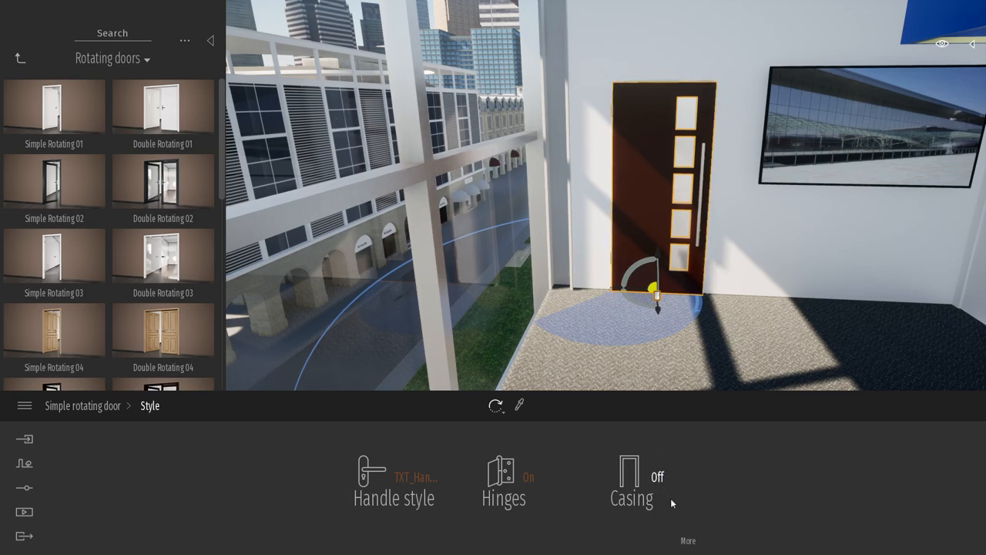
pyautogui.click(632, 481)
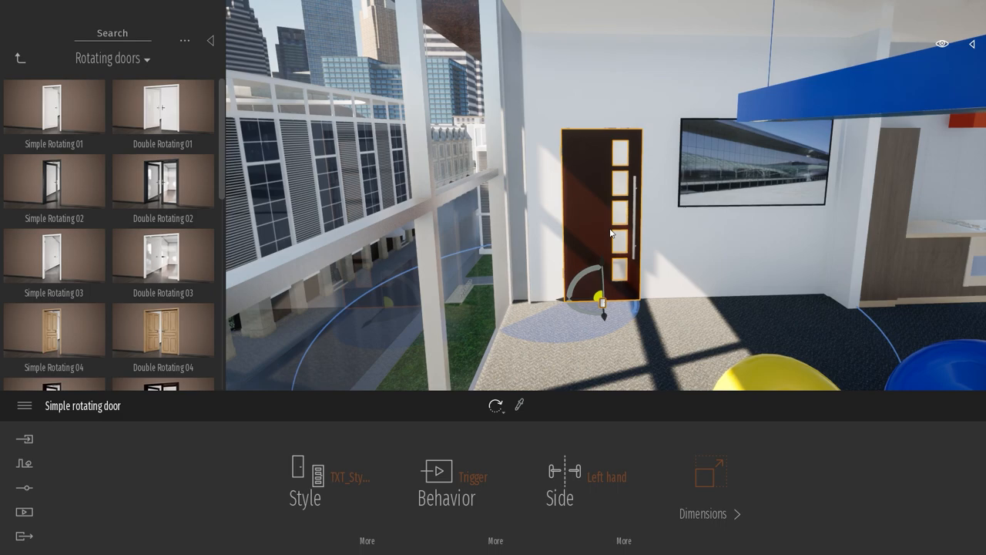
# - Select the Double rotating door, set it to open to the back, then delete it
pyautogui.click(163, 106)
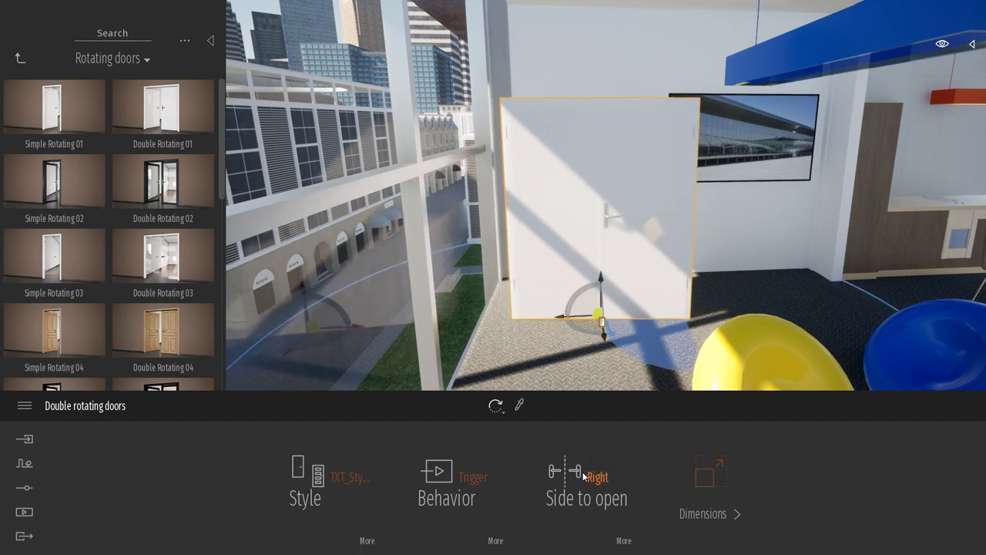
pyautogui.click(595, 476)
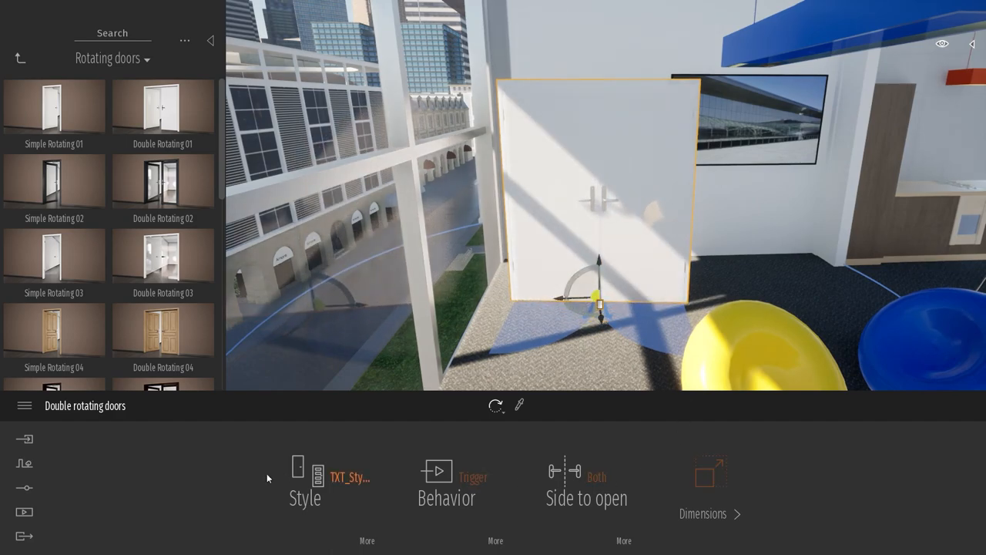
pyautogui.click(53, 107)
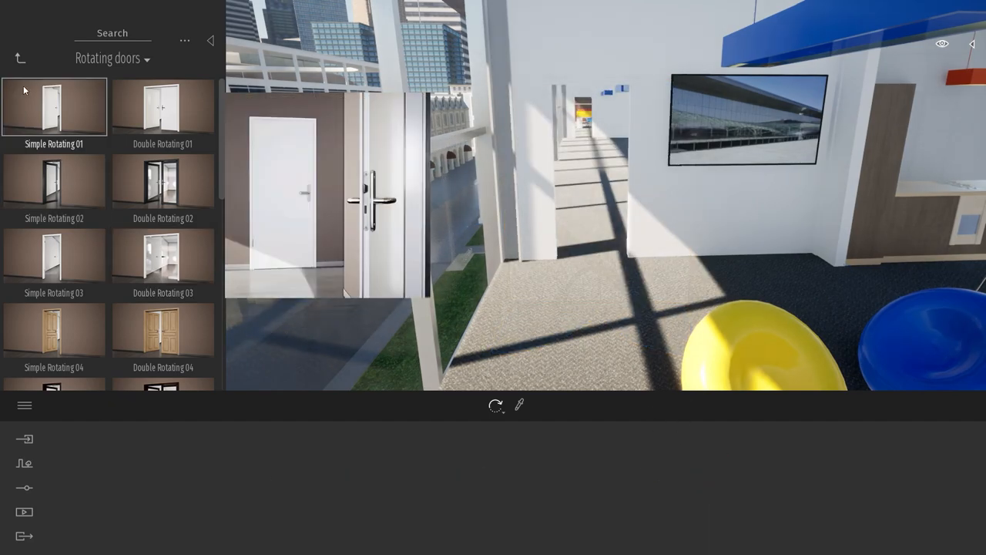
# - Place Simple Sliding 01 opening on the right-hand side and review its handle style and casing
pyautogui.click(111, 58)
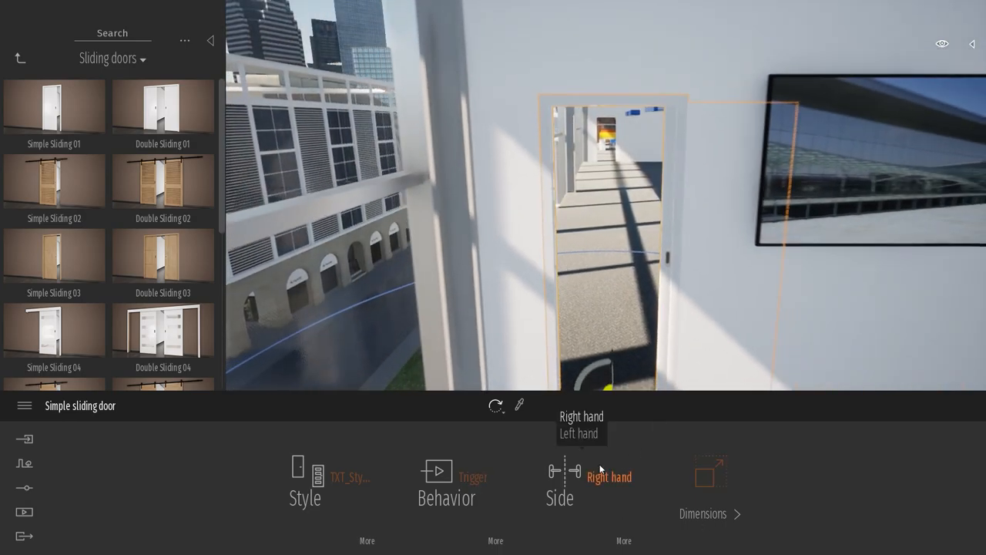
pyautogui.click(305, 481)
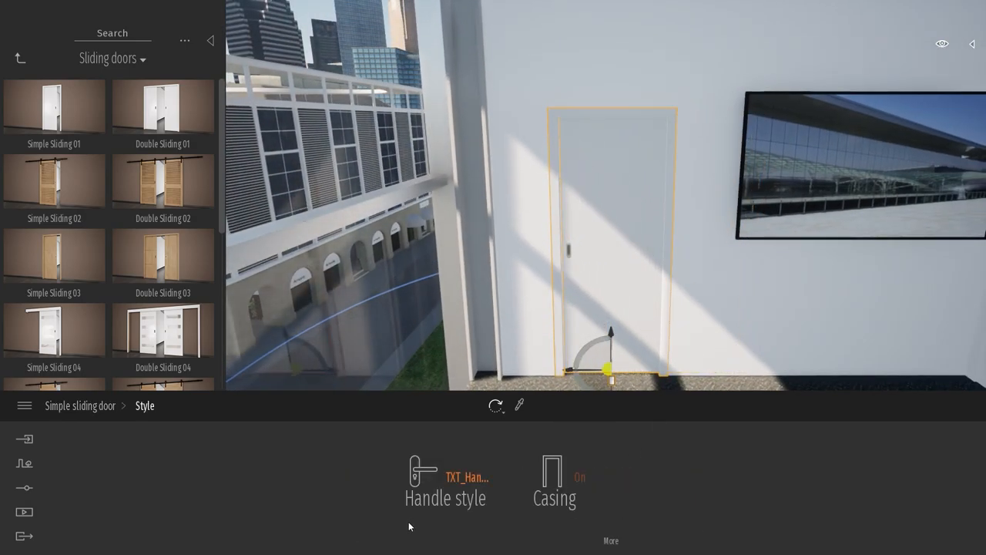
pyautogui.click(444, 478)
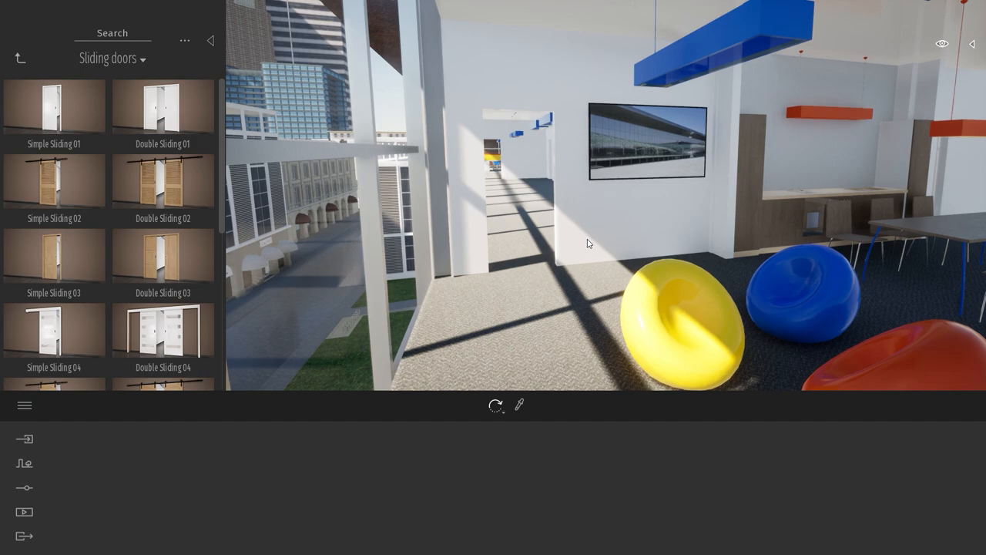
pyautogui.moveTo(632, 124)
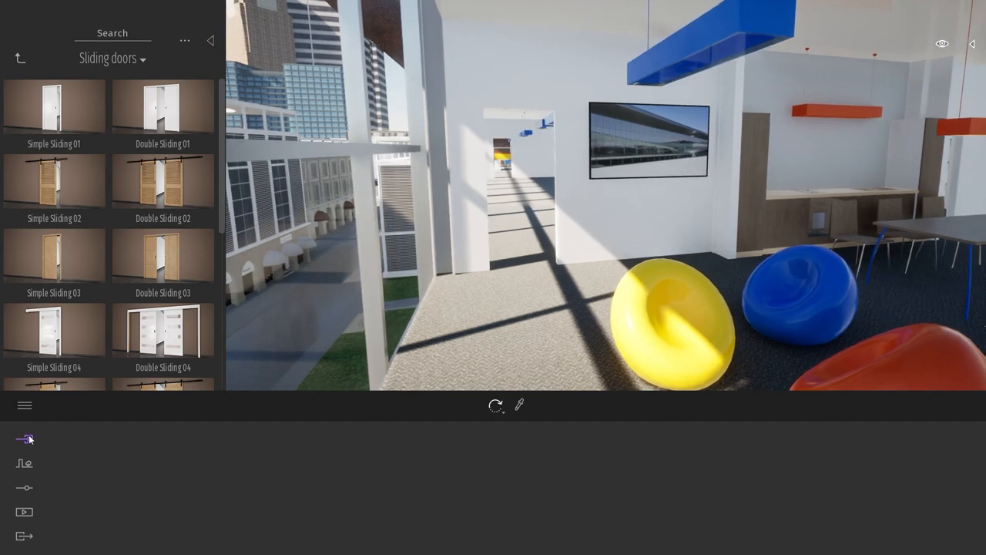
pyautogui.moveTo(24, 439)
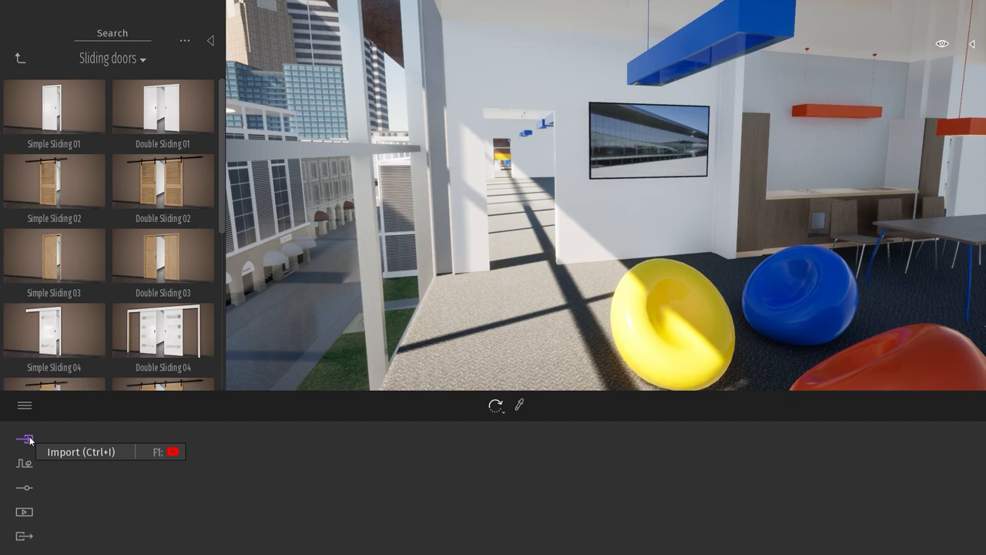
# - Import Doors.fbx with Collapse set to Keep hierarchy
pyautogui.click(24, 439)
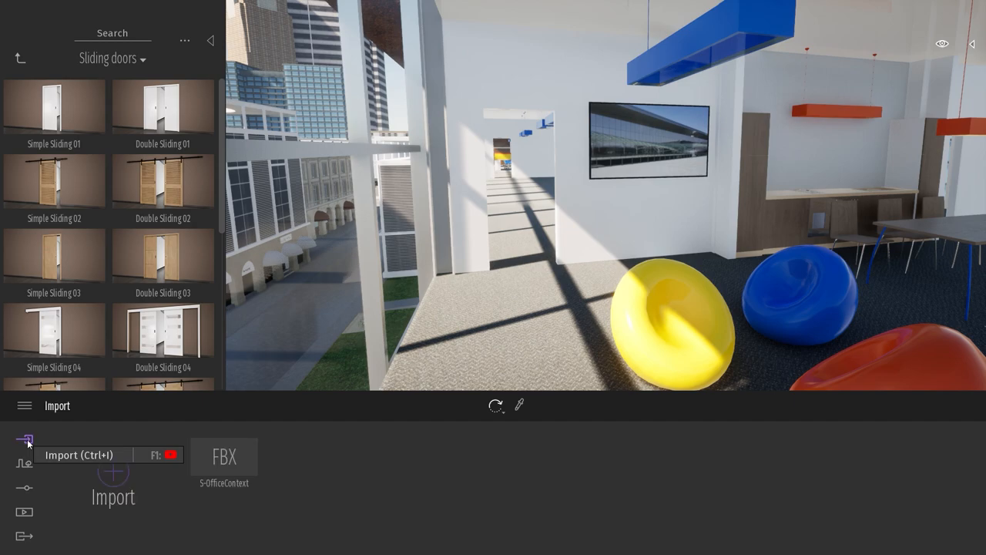
pyautogui.click(26, 438)
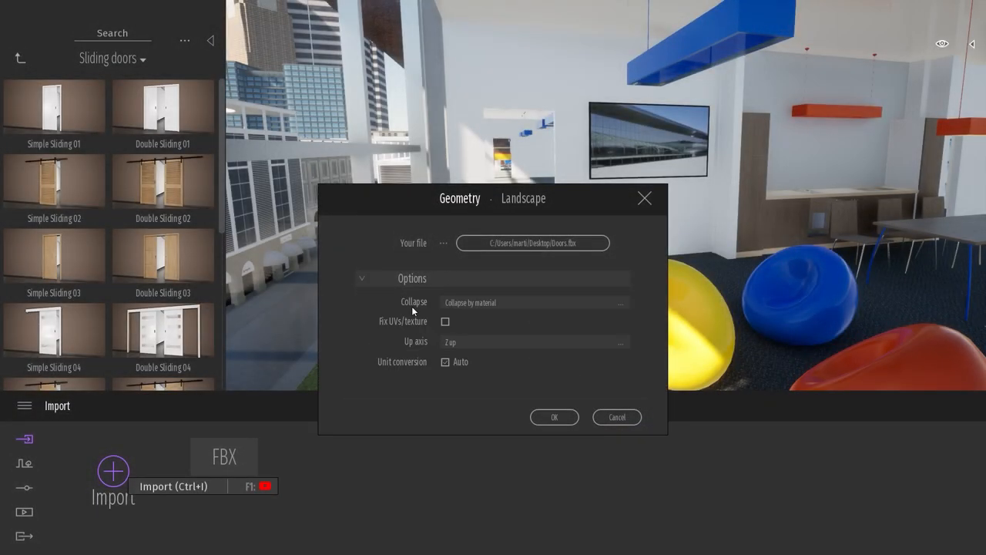
pyautogui.click(532, 302)
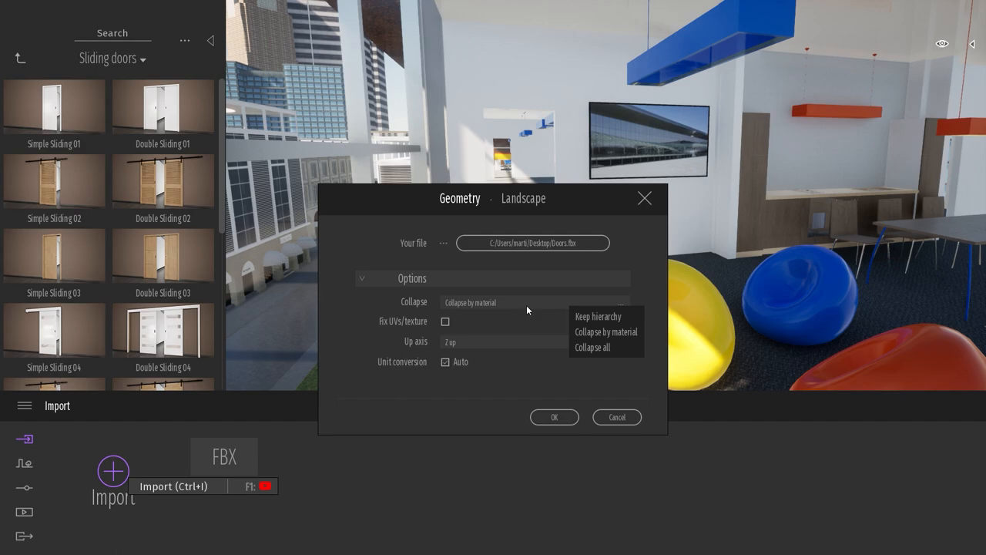
pyautogui.click(598, 316)
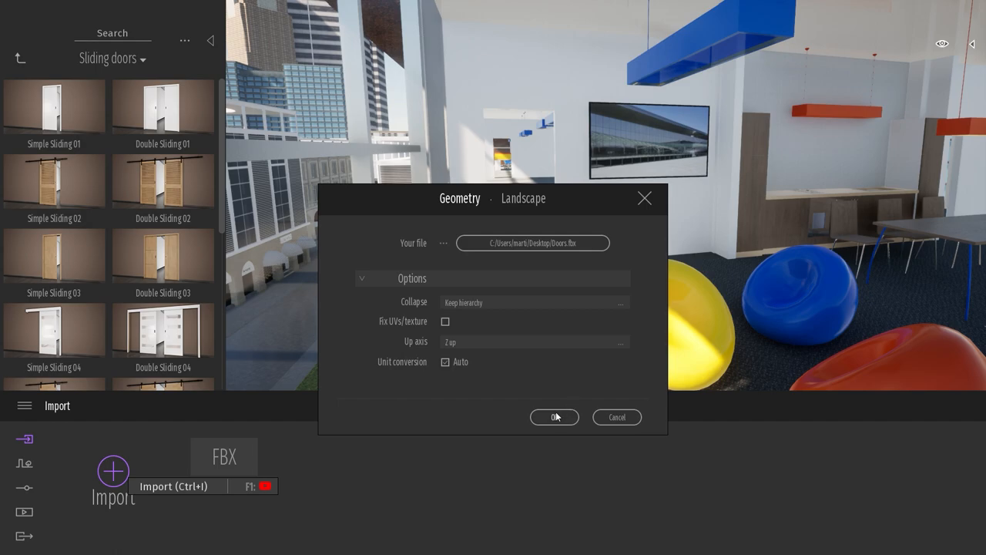
pyautogui.click(555, 416)
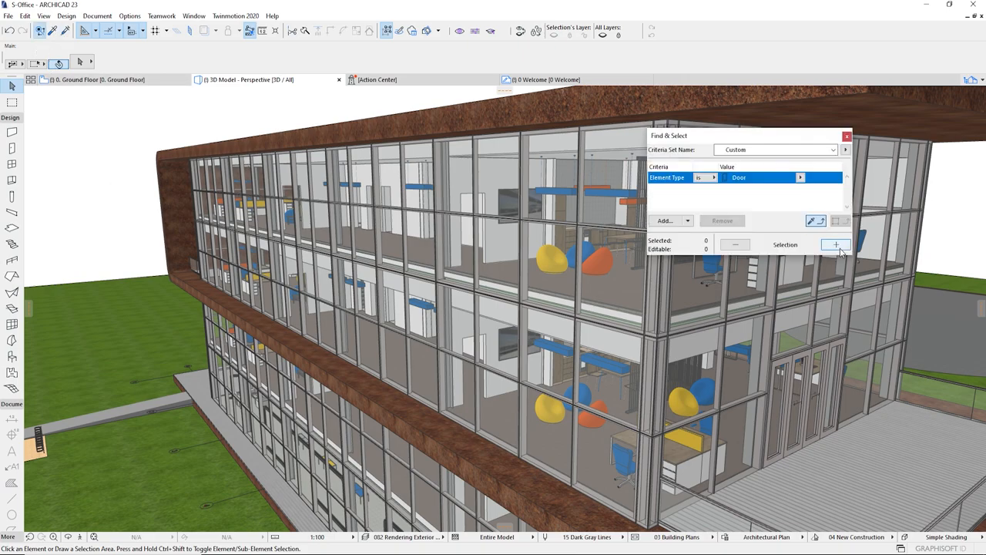
# - Add all elements of type Door to the selection via Find & Select
pyautogui.click(835, 244)
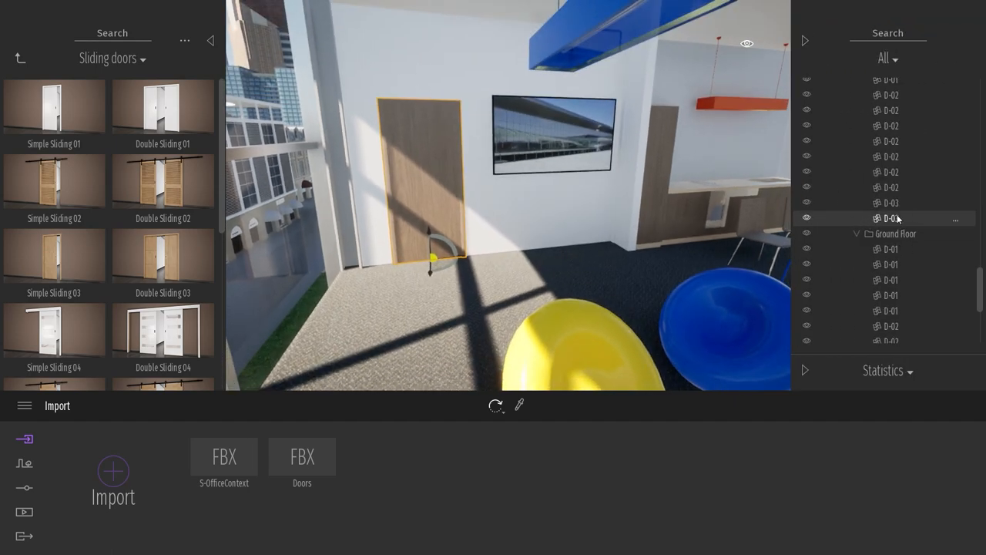
# - Replace the D-03 door object with Simple Rotating 01 from the Rotating doors library
pyautogui.rightClick(890, 219)
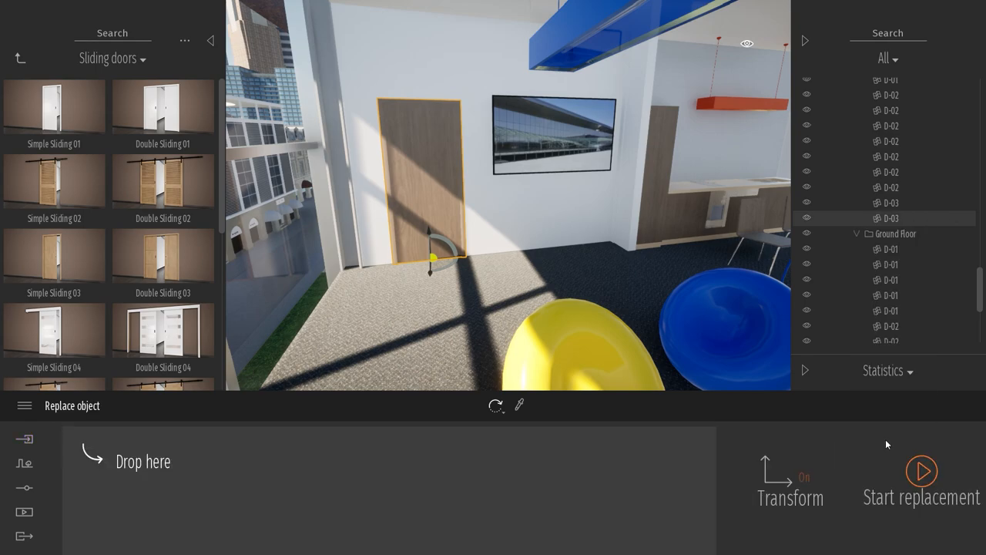
pyautogui.click(18, 58)
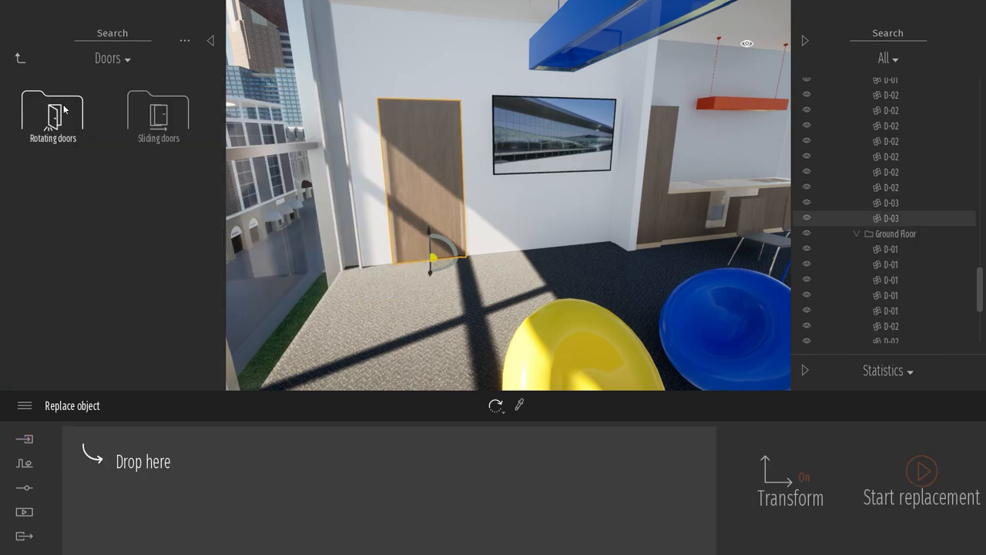
pyautogui.click(53, 110)
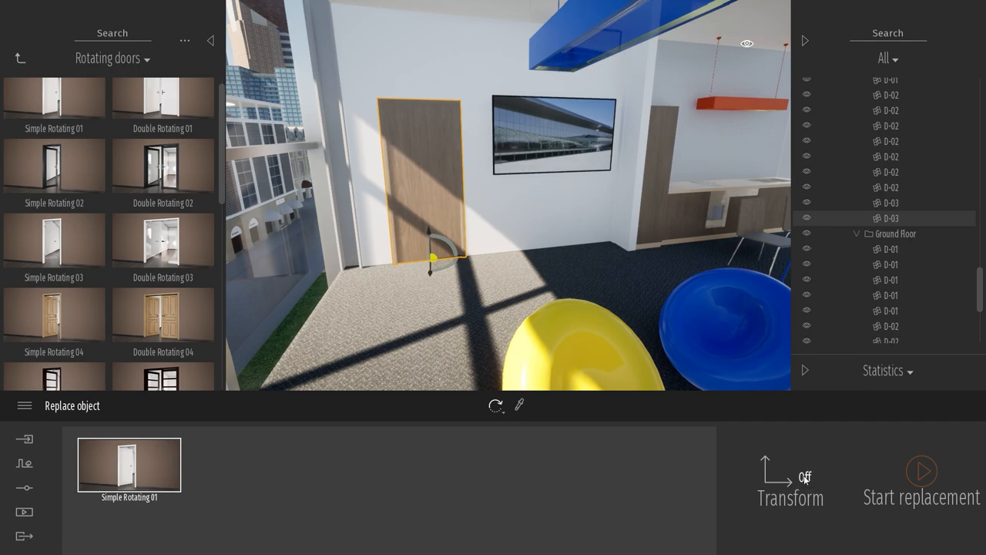
pyautogui.click(922, 471)
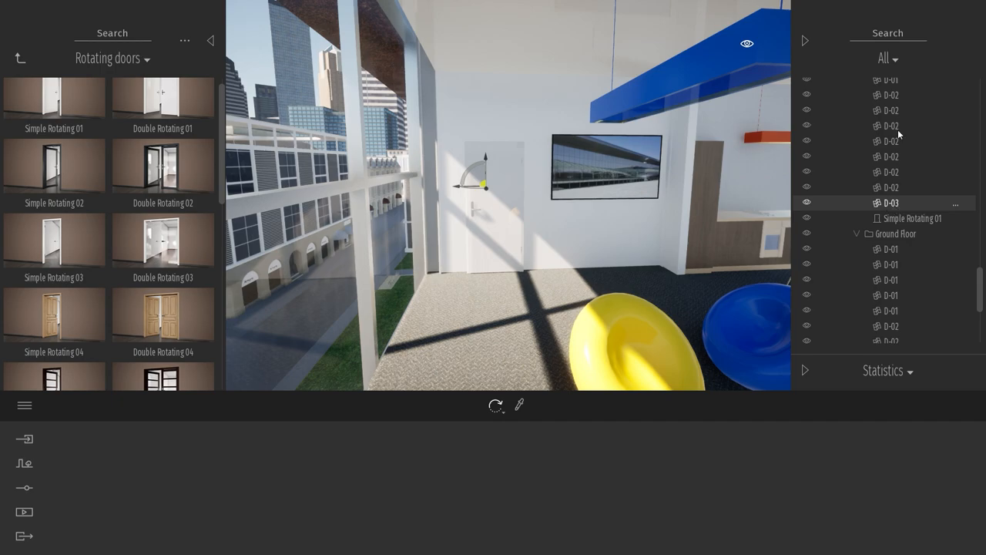
# - Select every scene-tree match for 'D-03' and replace them all with Simple Rotating 01
pyautogui.write('D')
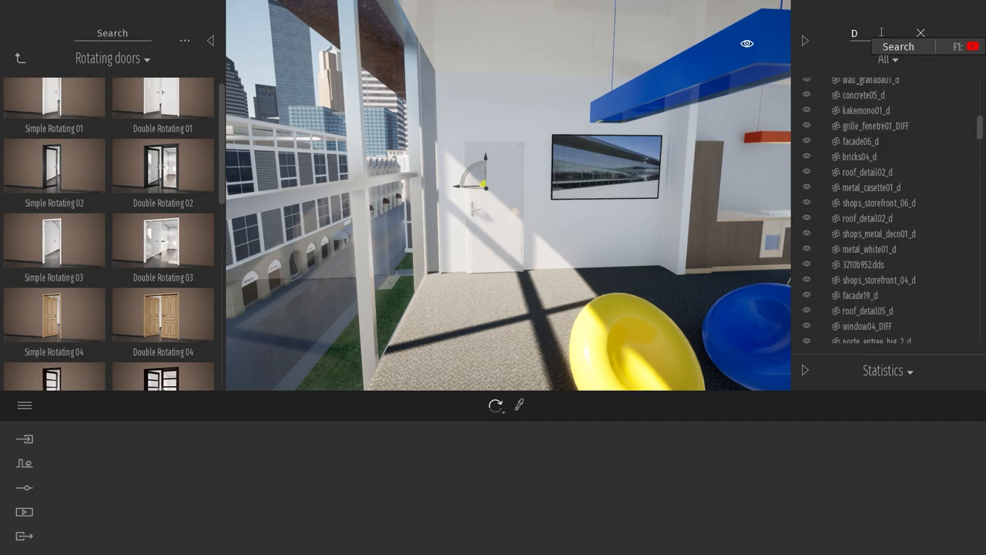
pyautogui.write('-03')
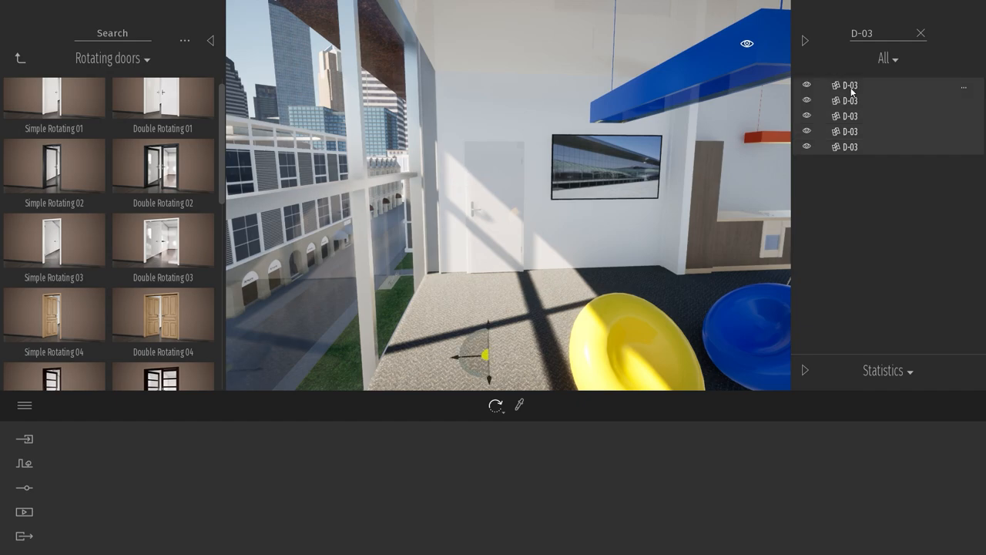
pyautogui.click(851, 100)
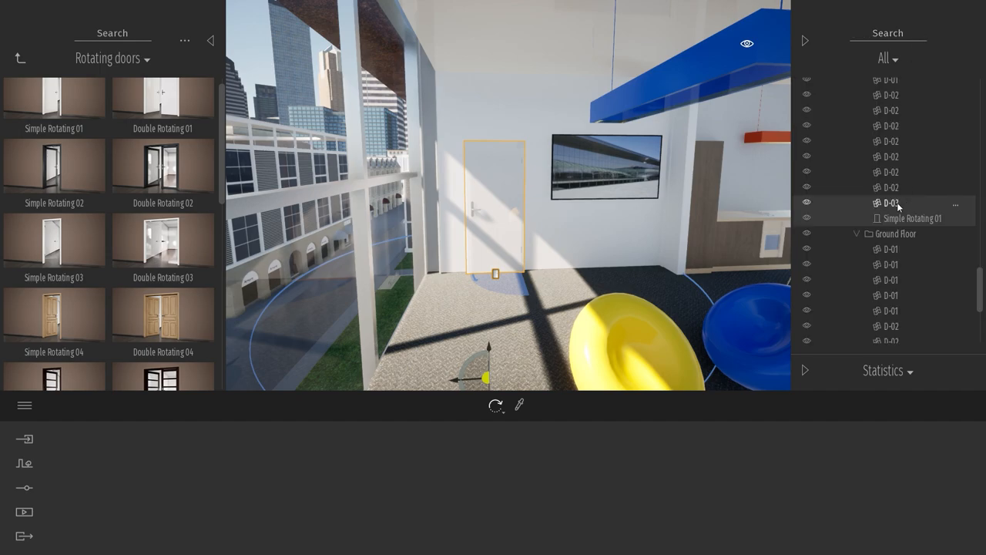
pyautogui.click(54, 167)
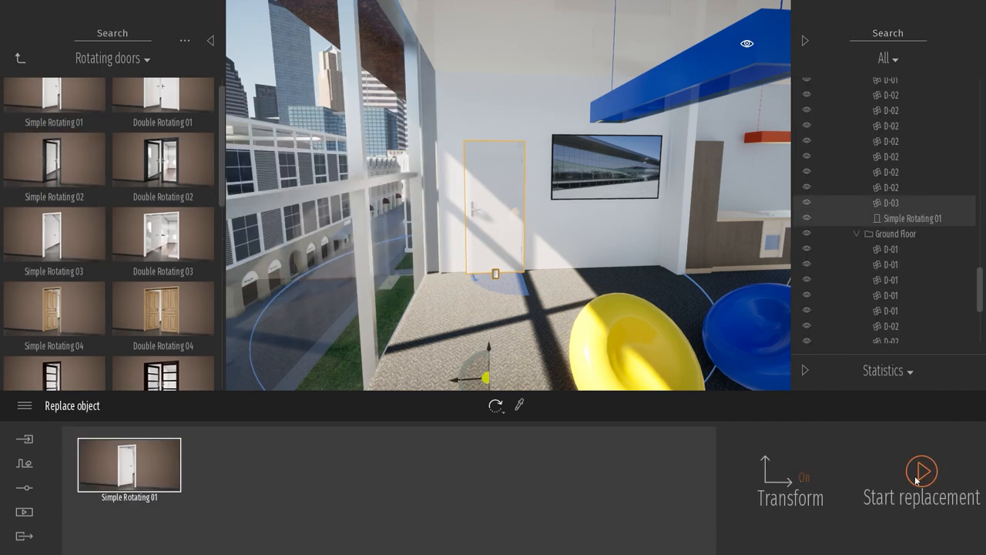
pyautogui.click(922, 472)
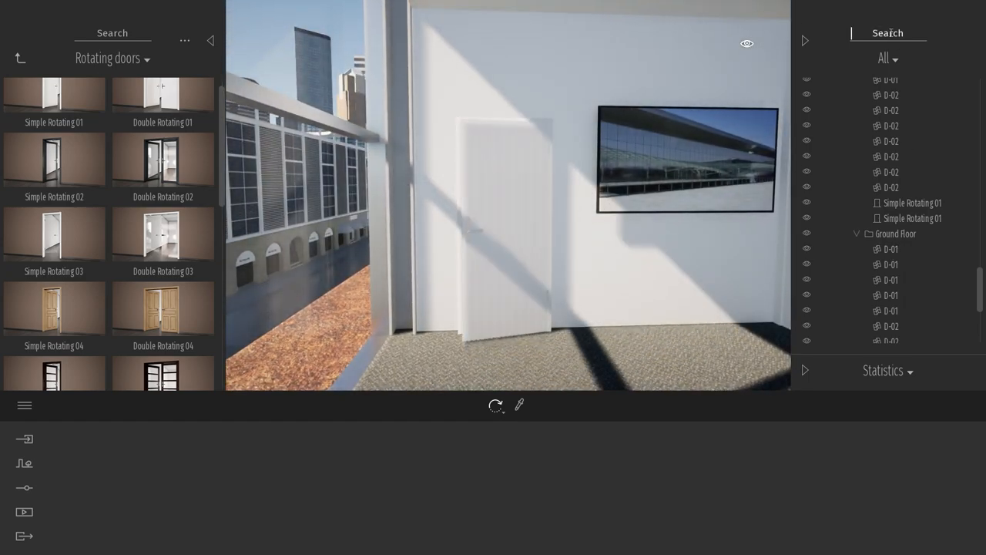
# - Search the scene tree for 'sim' and select one of the new Simple Rotating 01 doors
pyautogui.write('sim')
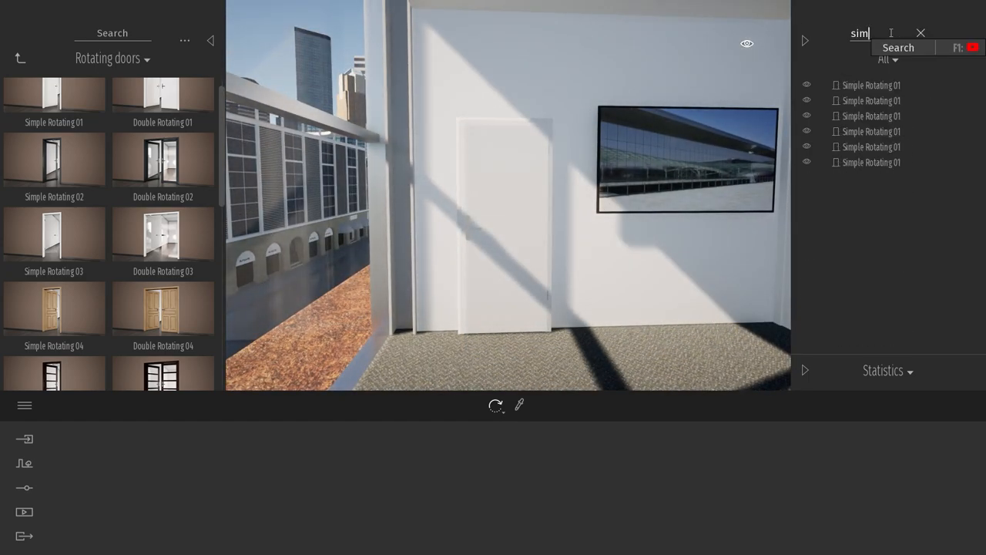
pyautogui.click(871, 162)
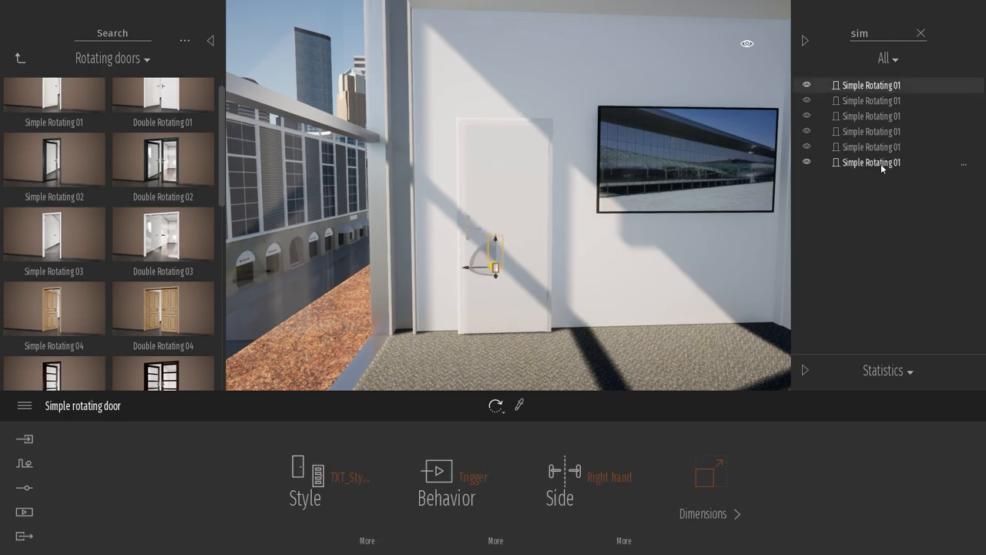